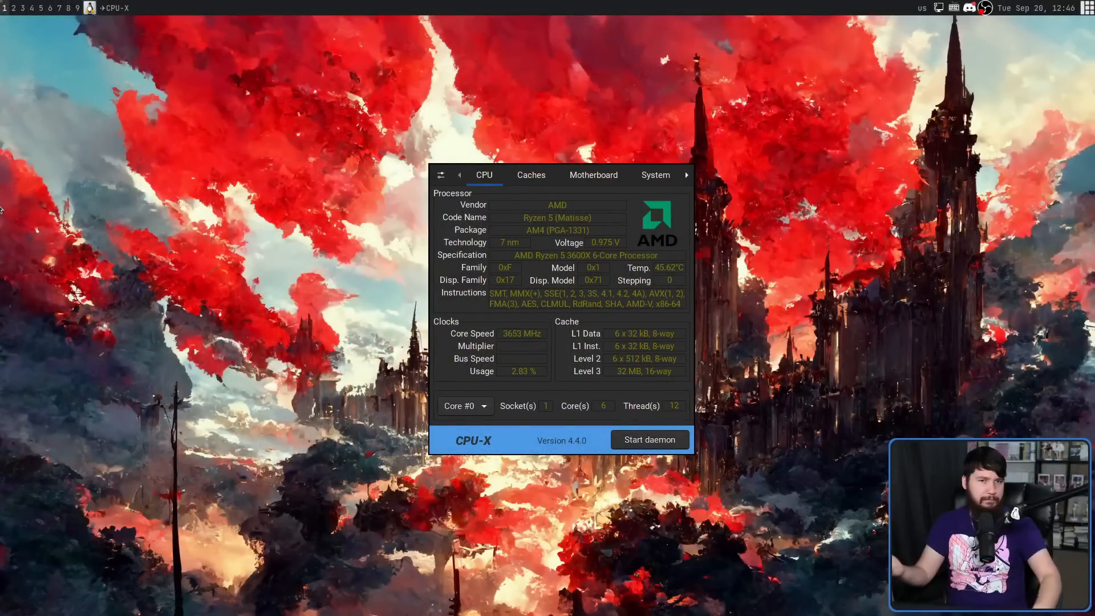
mouse_move(649, 439)
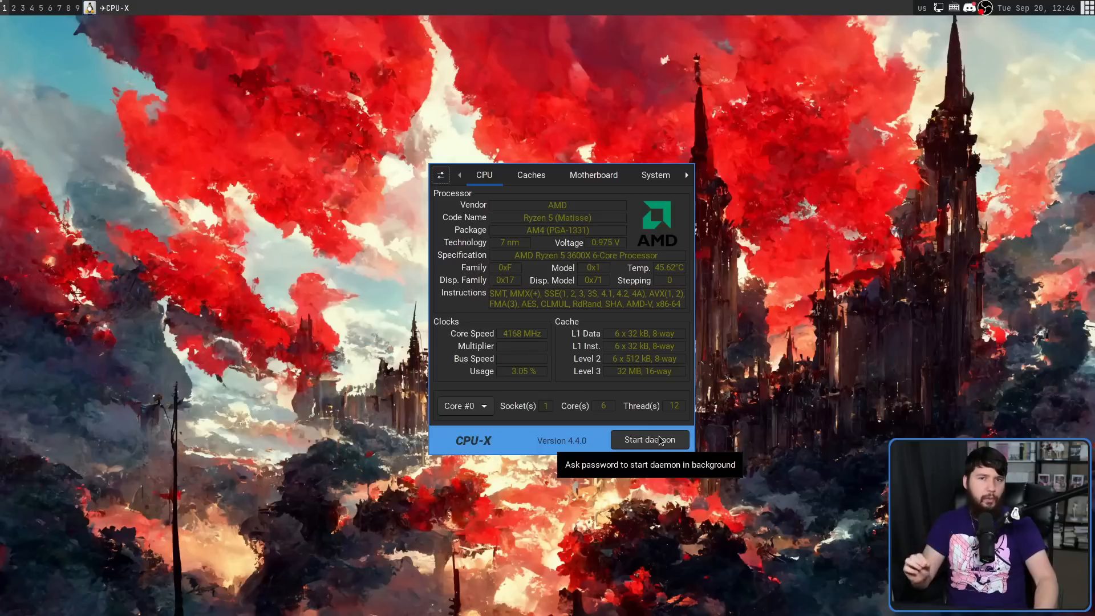
mouse_move(656, 448)
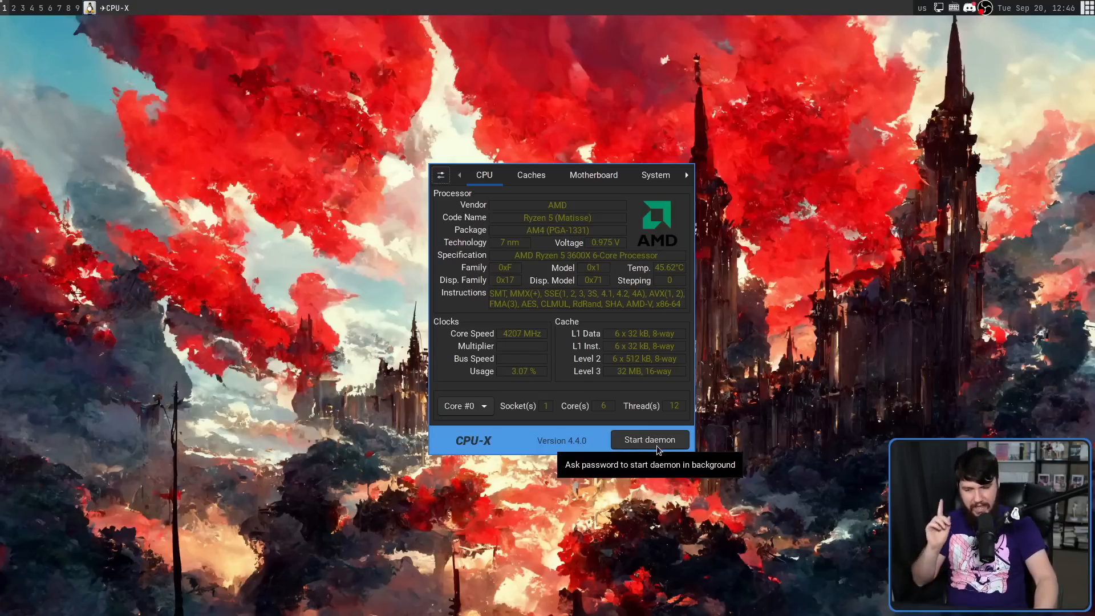
Attempt to start the CPU-X daemon, which fails with a pkexec not-authorized error dialog
click(649, 439)
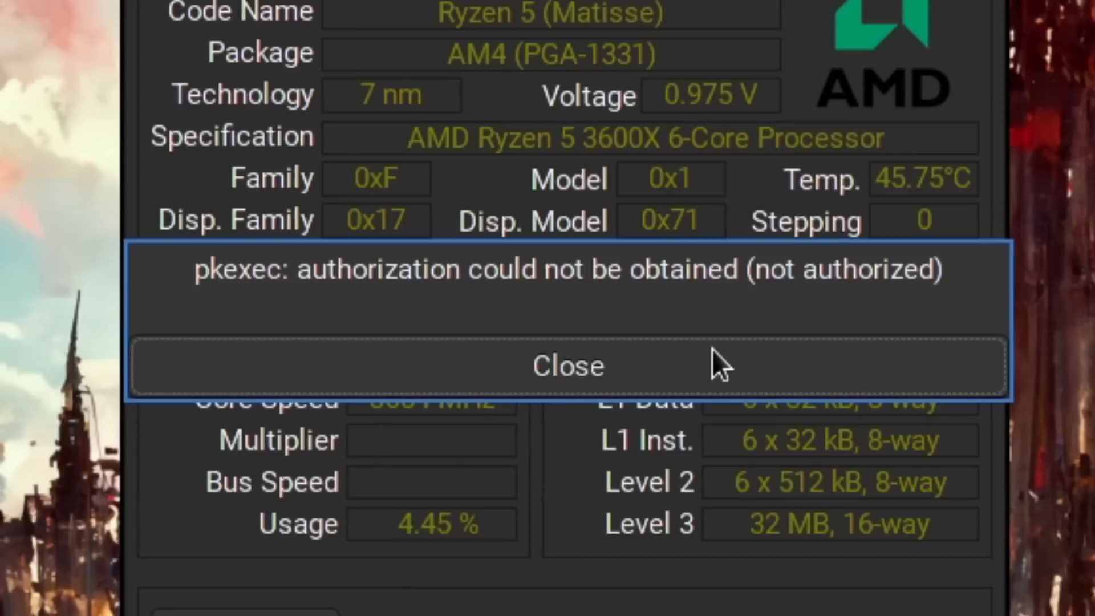
mouse_move(730, 370)
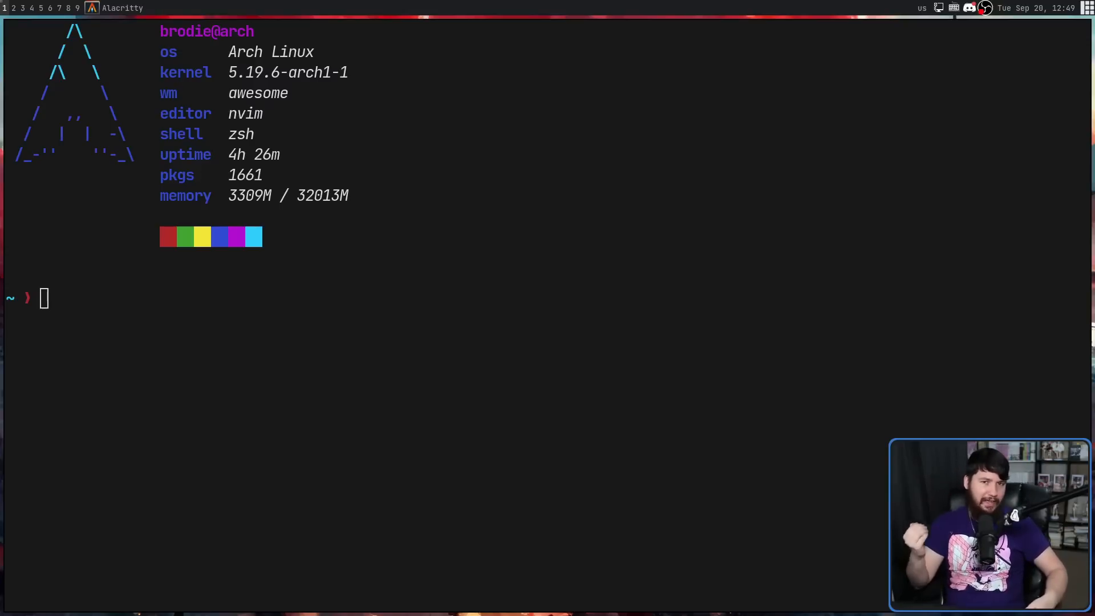
Run 'cpu-x -d' in Alacritty, producing AUTHENTICATION FAILED with No session for cookie
text(cpu-x -d)
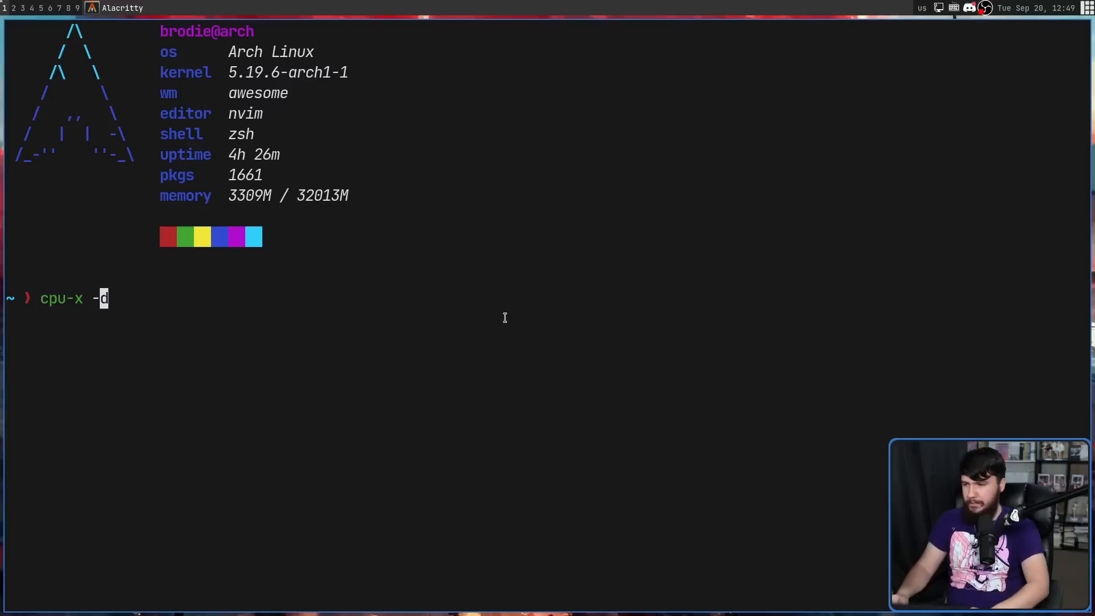
key(Return)
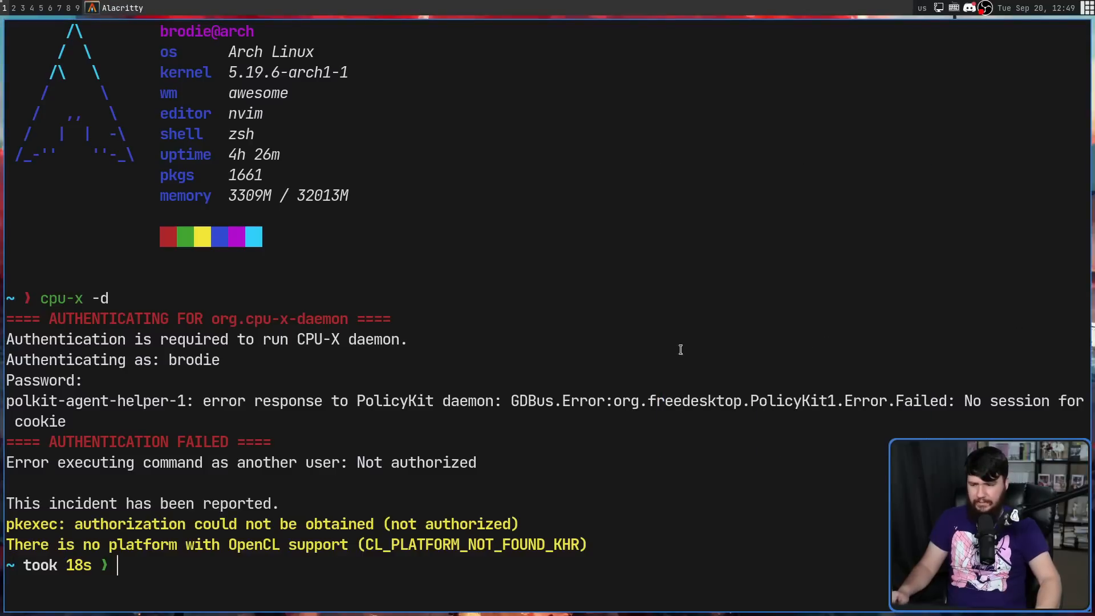
mouse_move(652, 361)
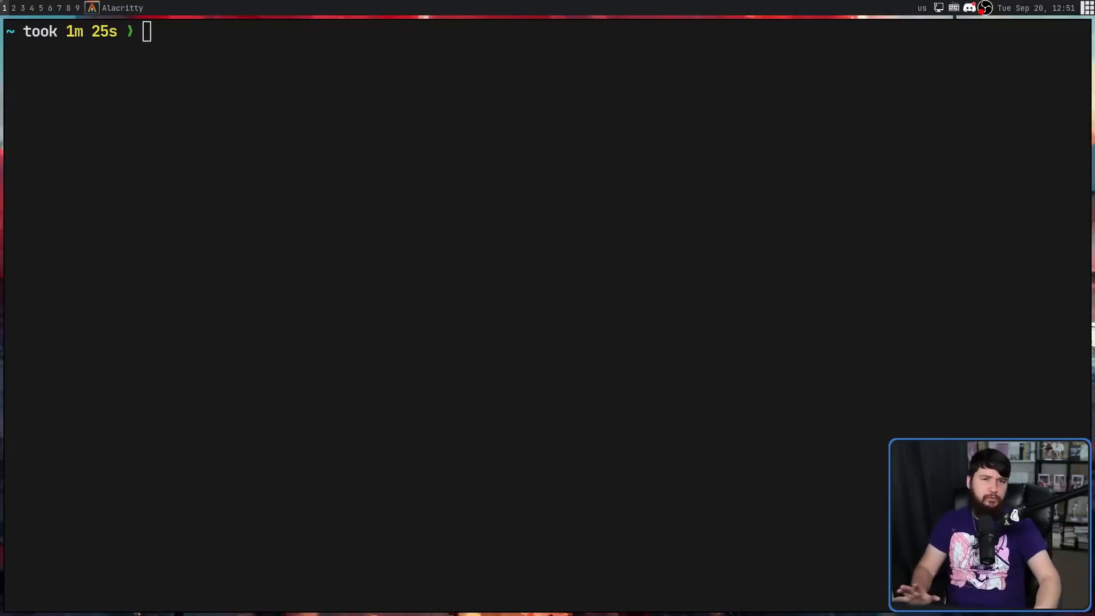
Run 'pkexec ls' and submit the password at the terminal polkit prompt
text(p)
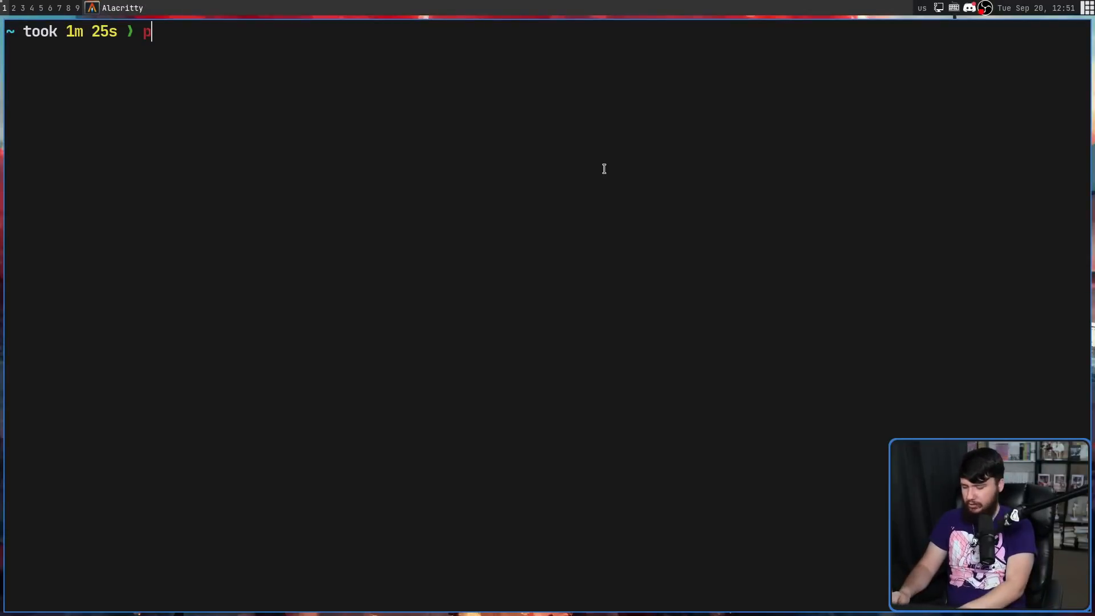
text(kexec)
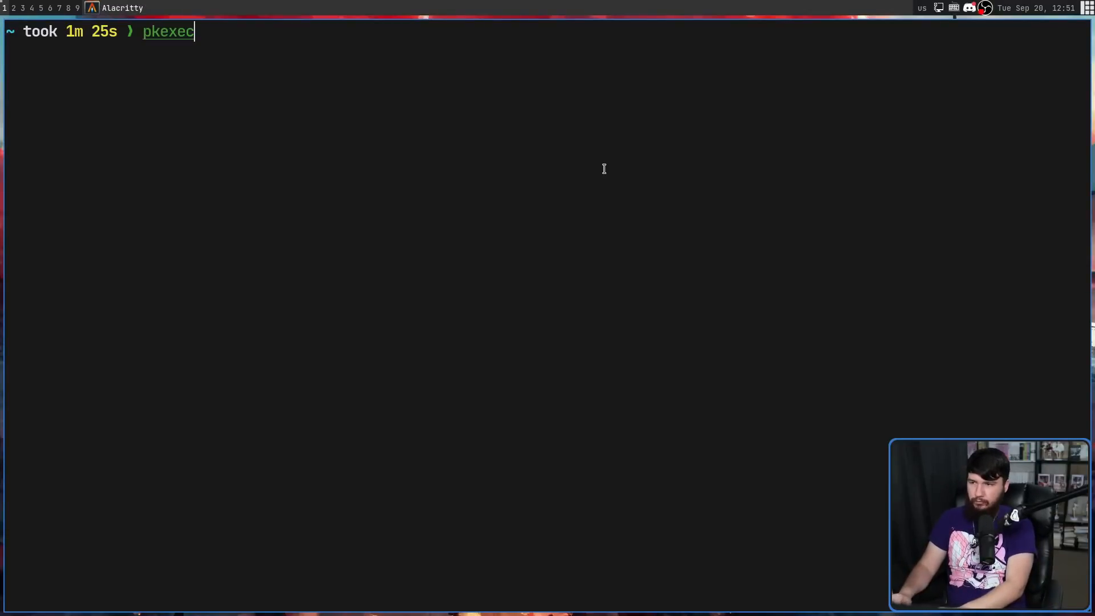
text(ls)
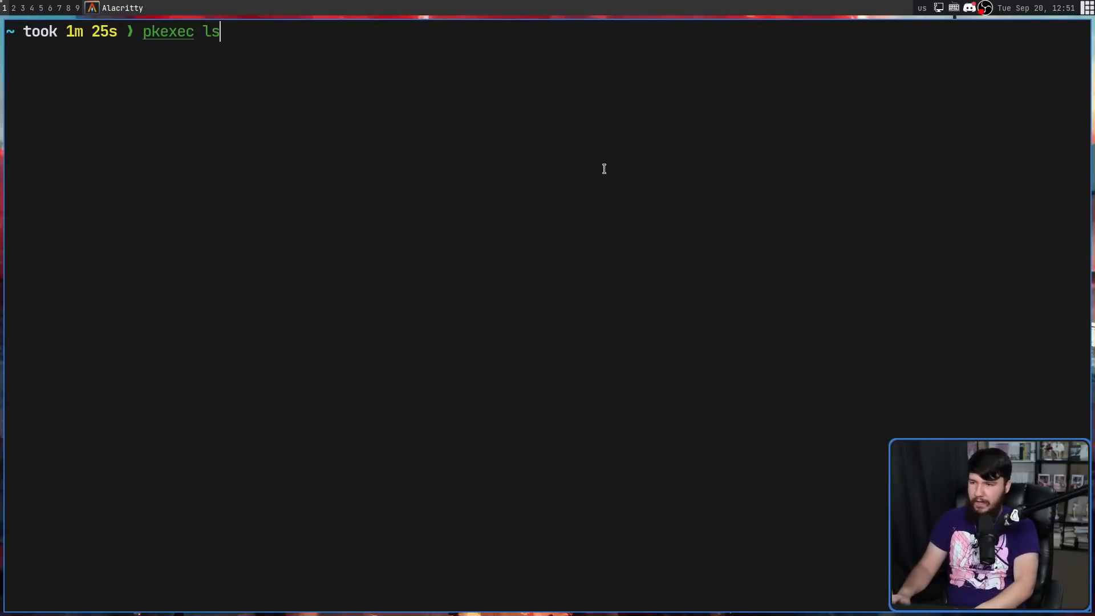
key(Return)
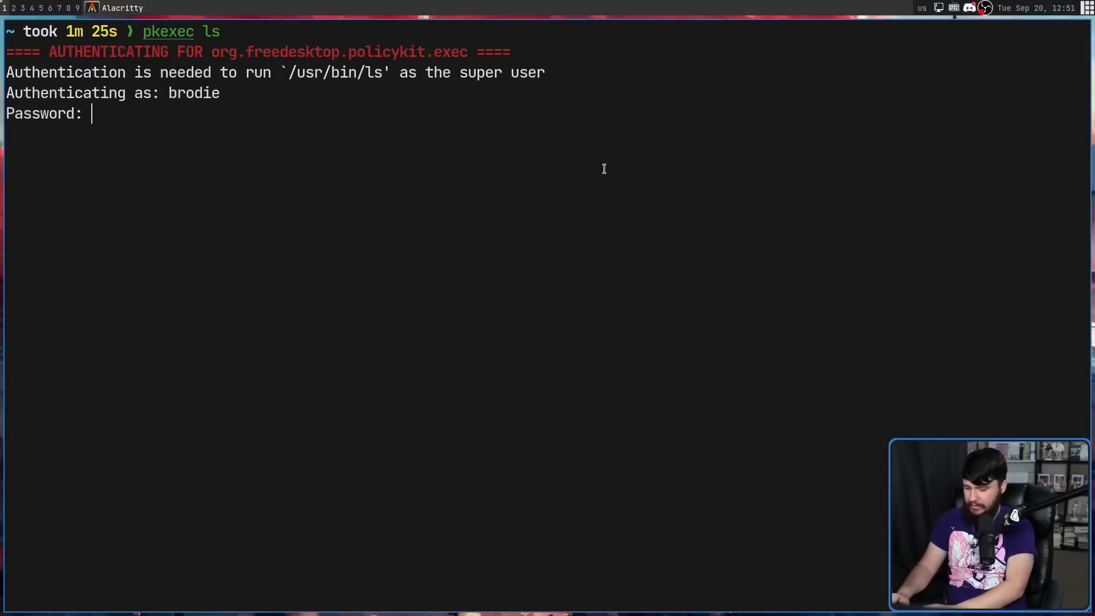
key(Return)
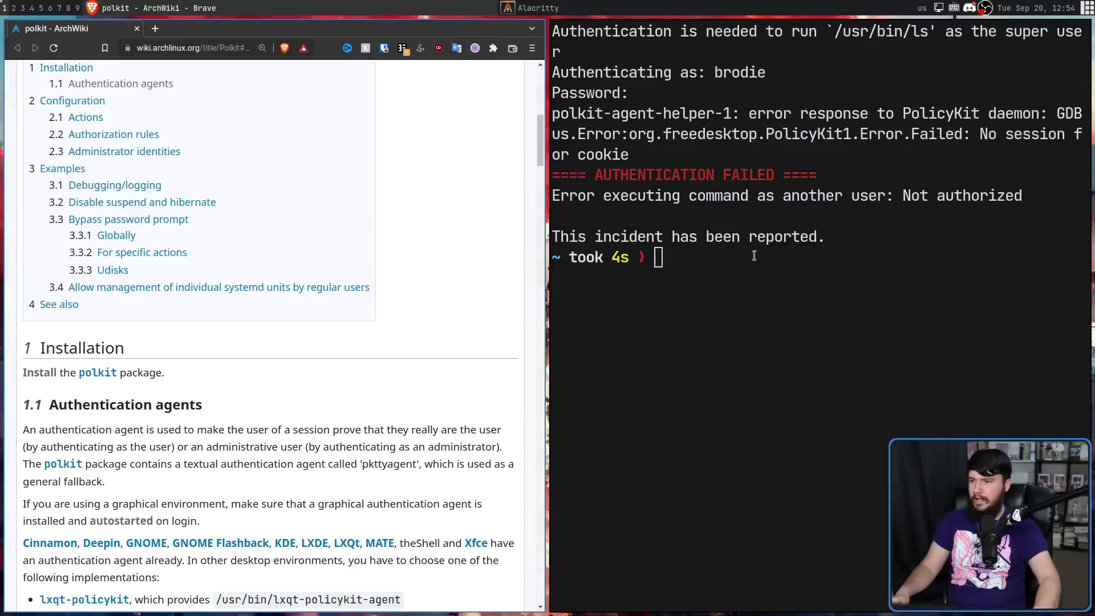
mouse_move(401, 209)
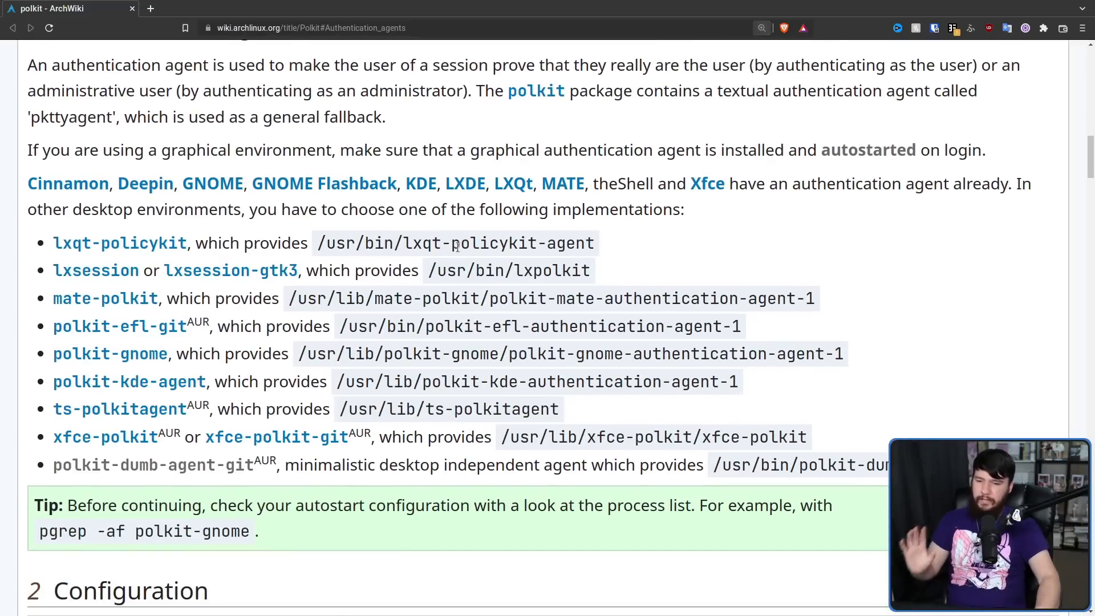
mouse_move(109, 352)
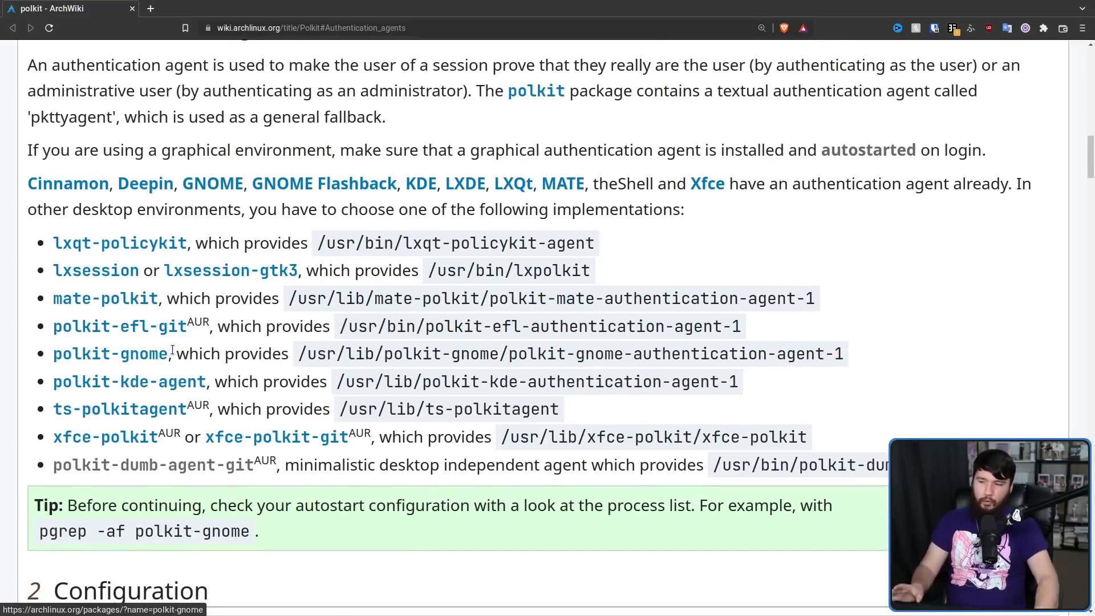
mouse_move(842, 407)
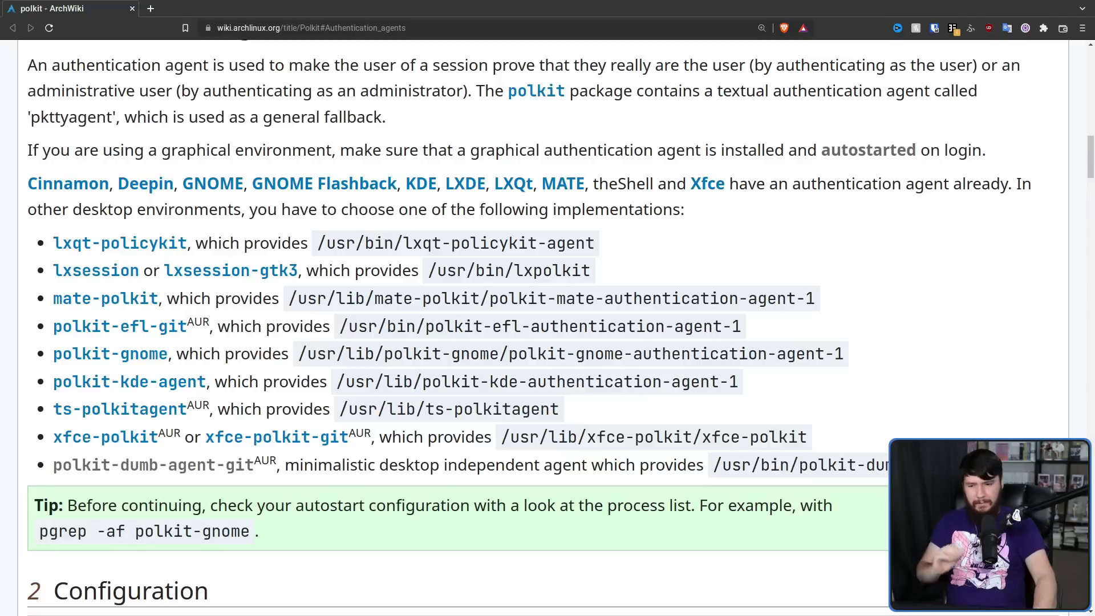
mouse_move(900, 427)
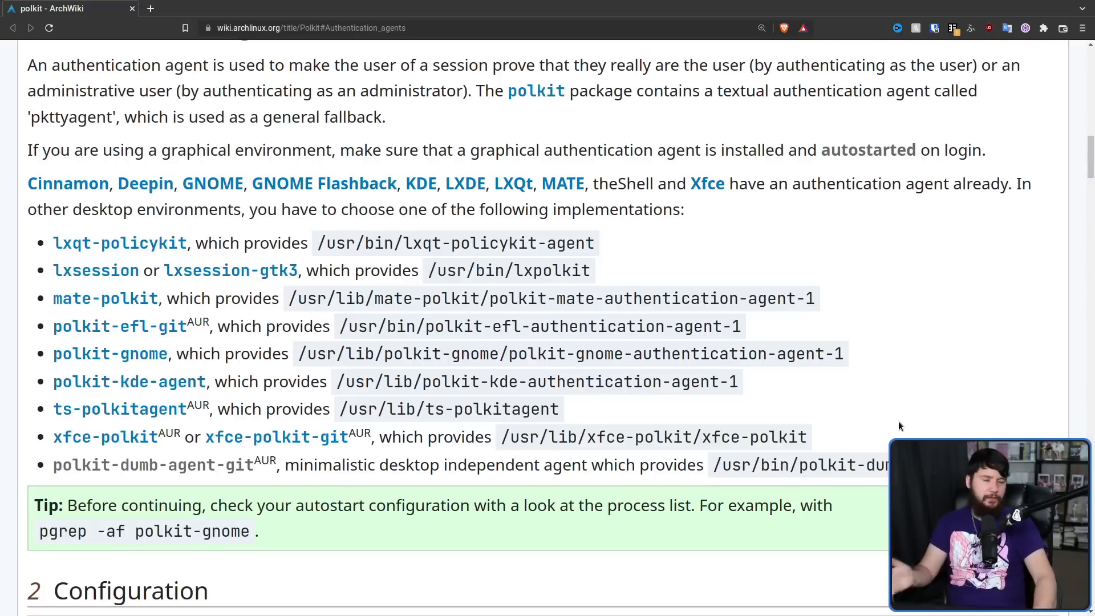
mouse_move(878, 417)
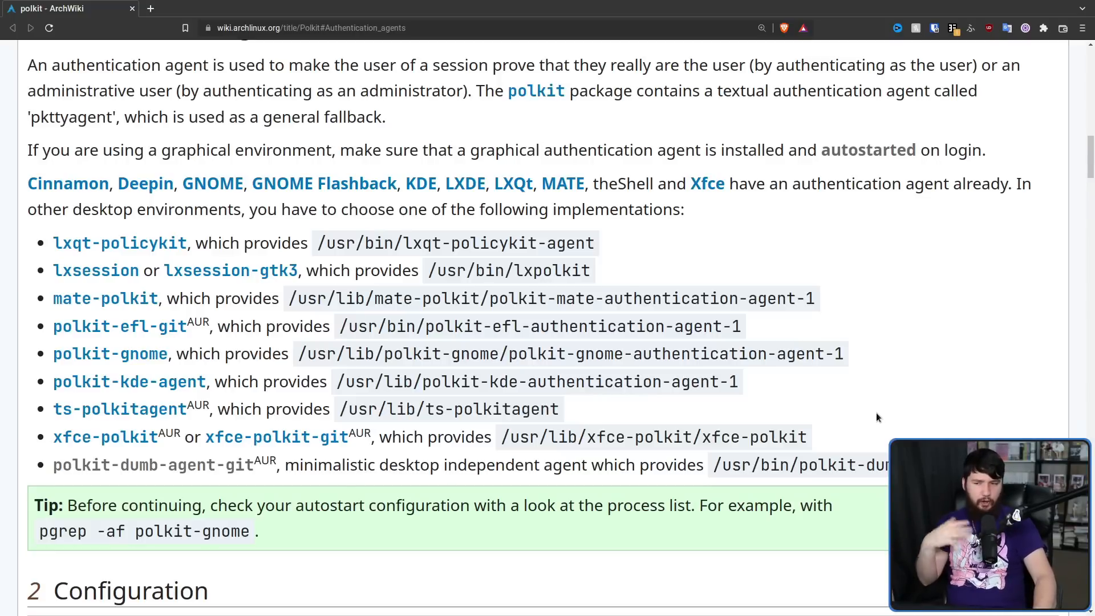
mouse_move(841, 401)
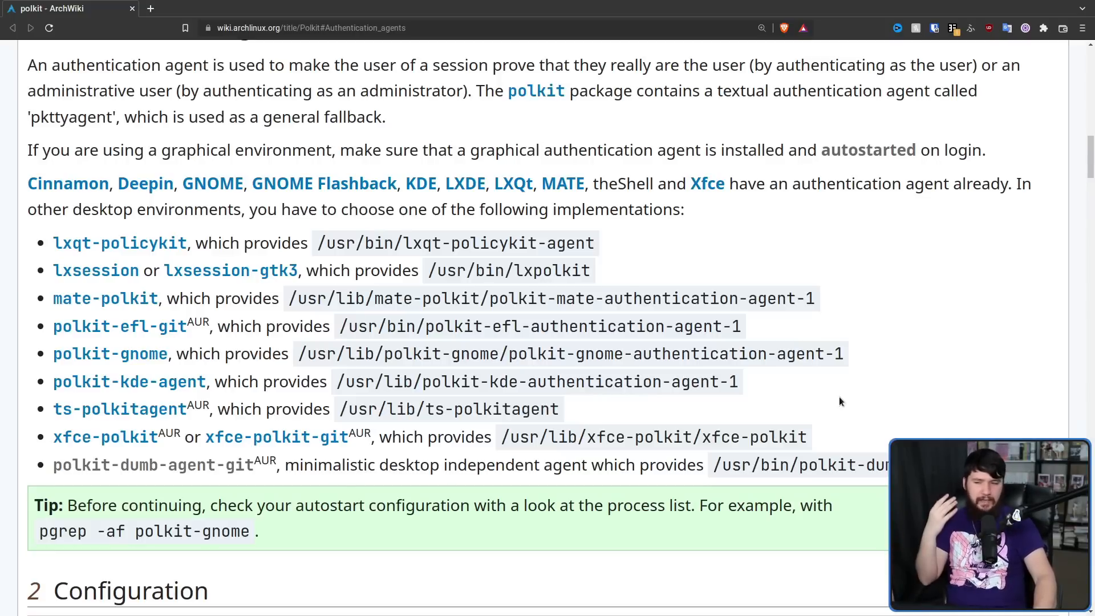
mouse_move(831, 399)
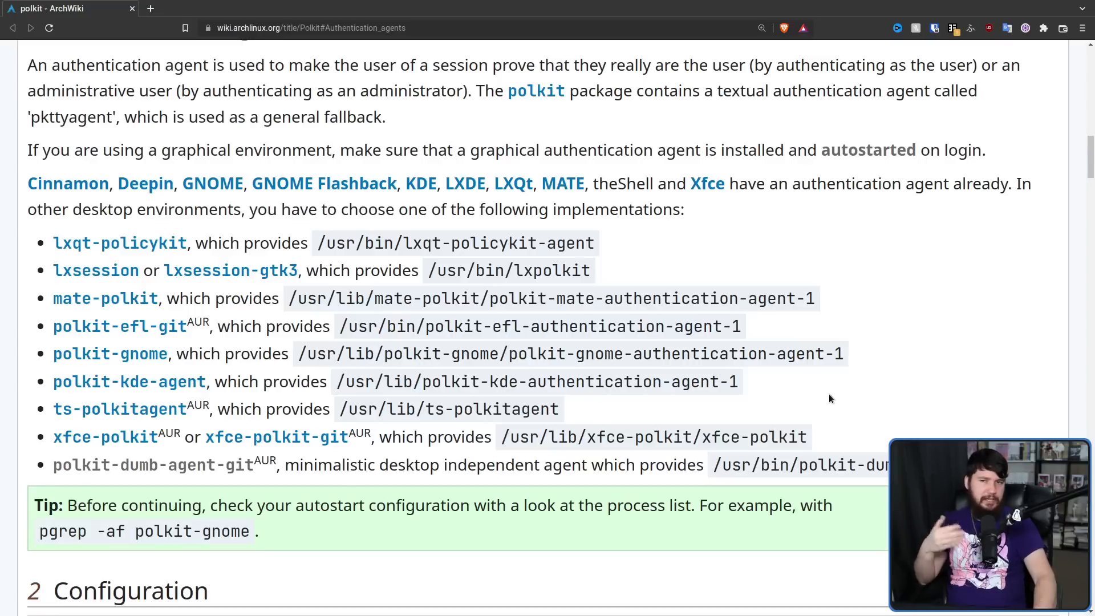
mouse_move(830, 349)
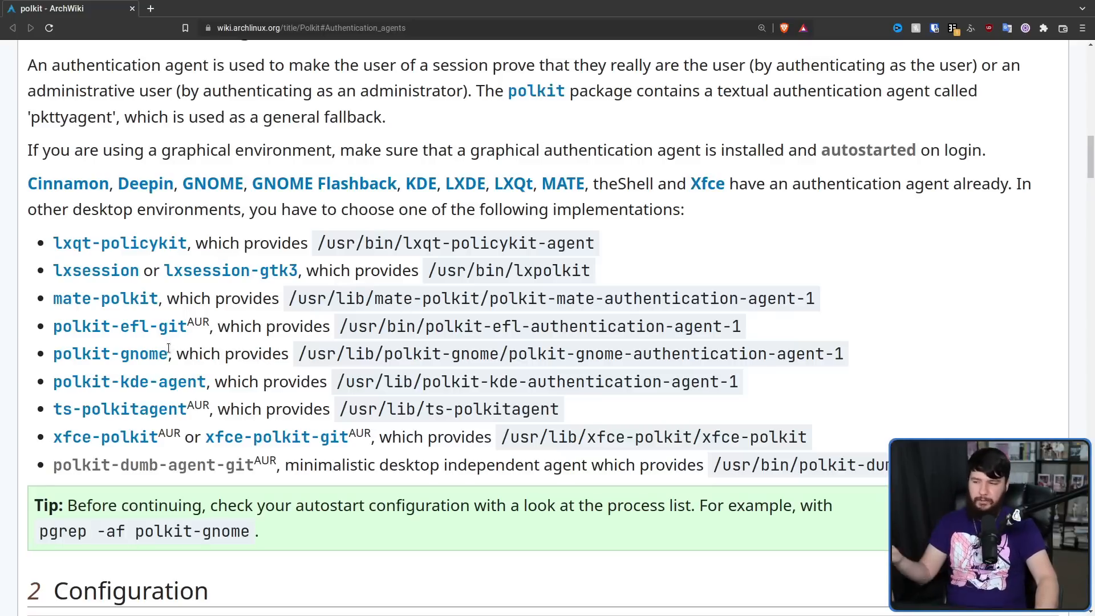
mouse_move(542, 298)
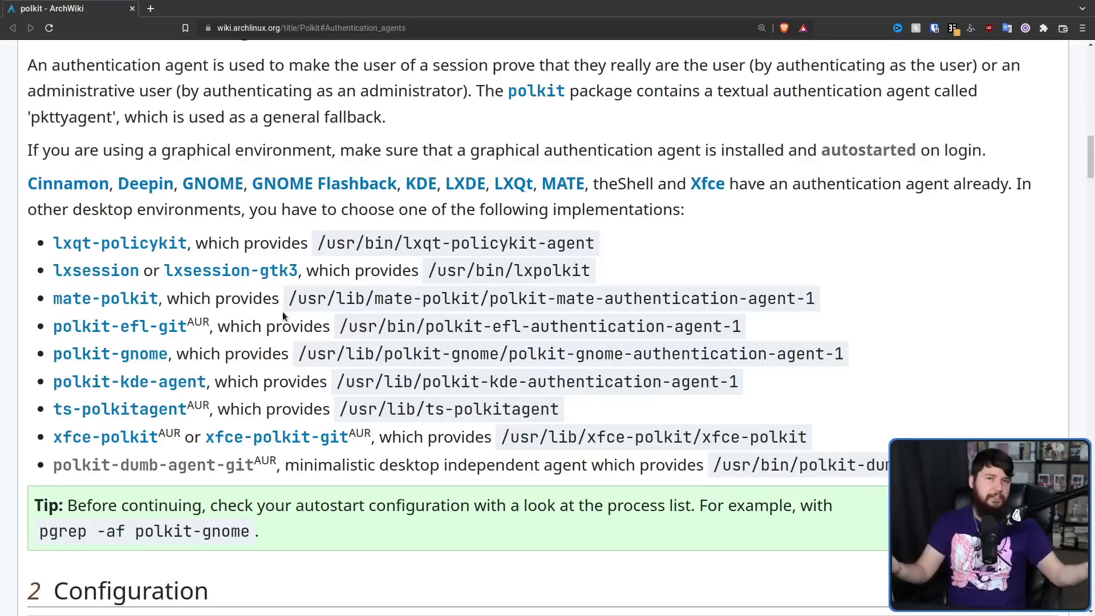
mouse_move(371, 293)
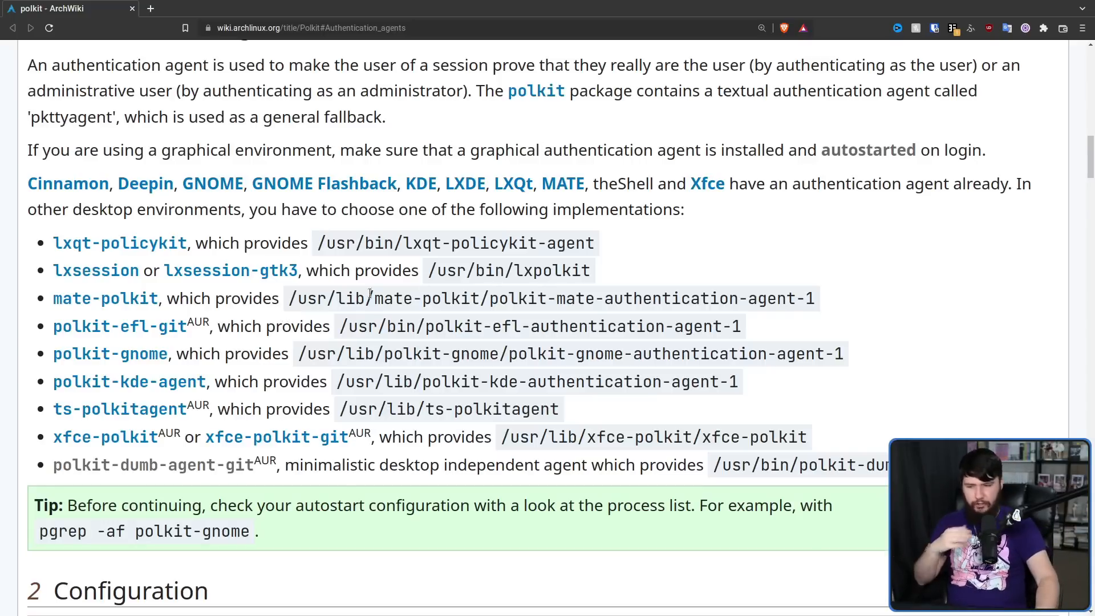
mouse_move(293, 470)
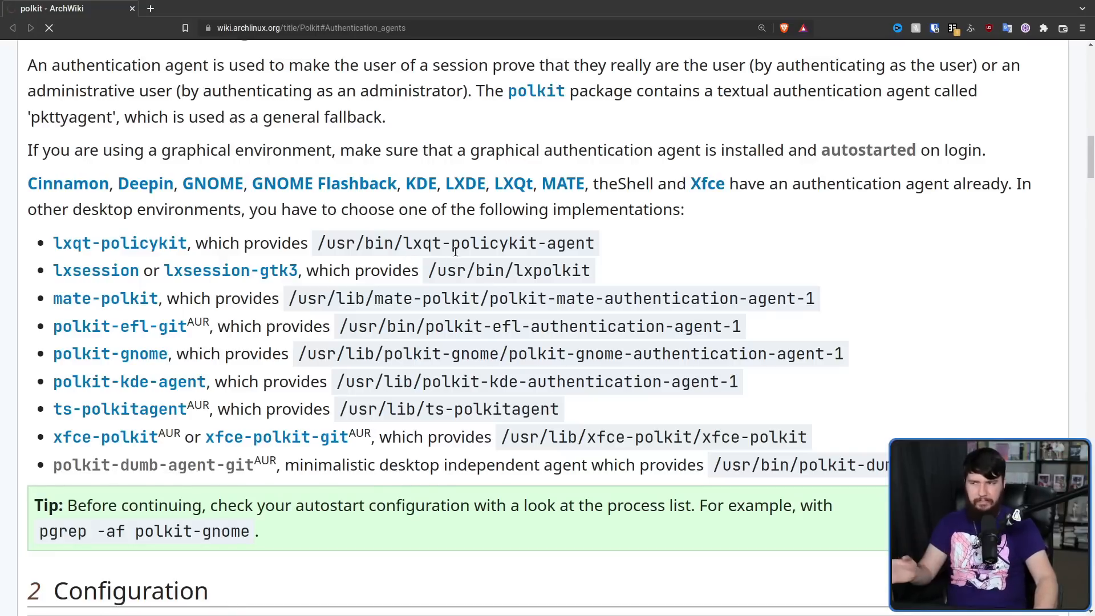
Follow polkit-dumb-agent-git from ArchWiki's authentication agents list to its AUR page
click(153, 466)
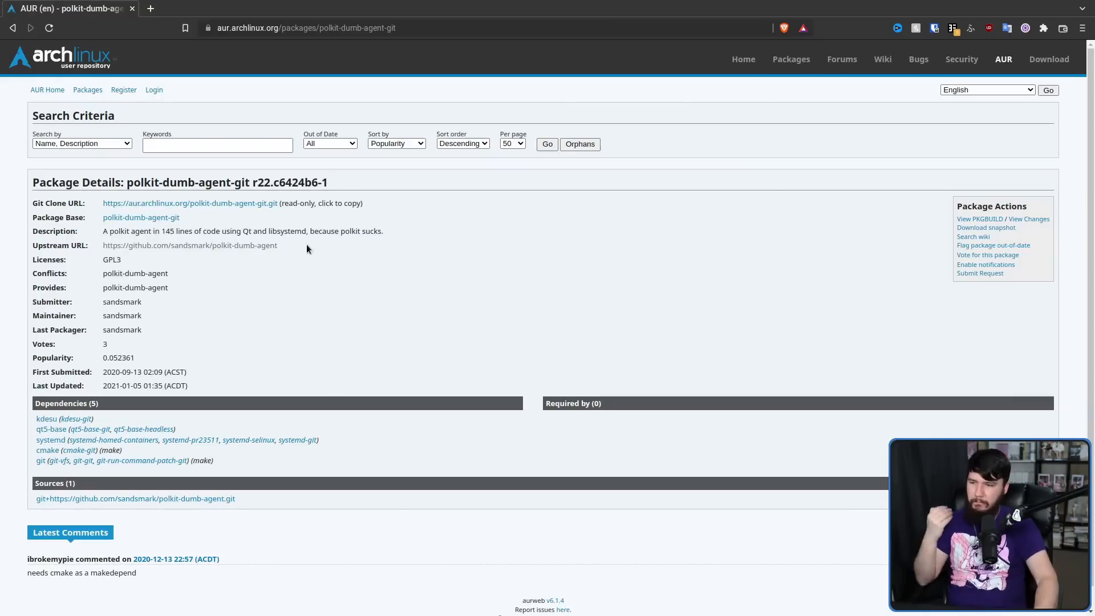
mouse_move(177, 226)
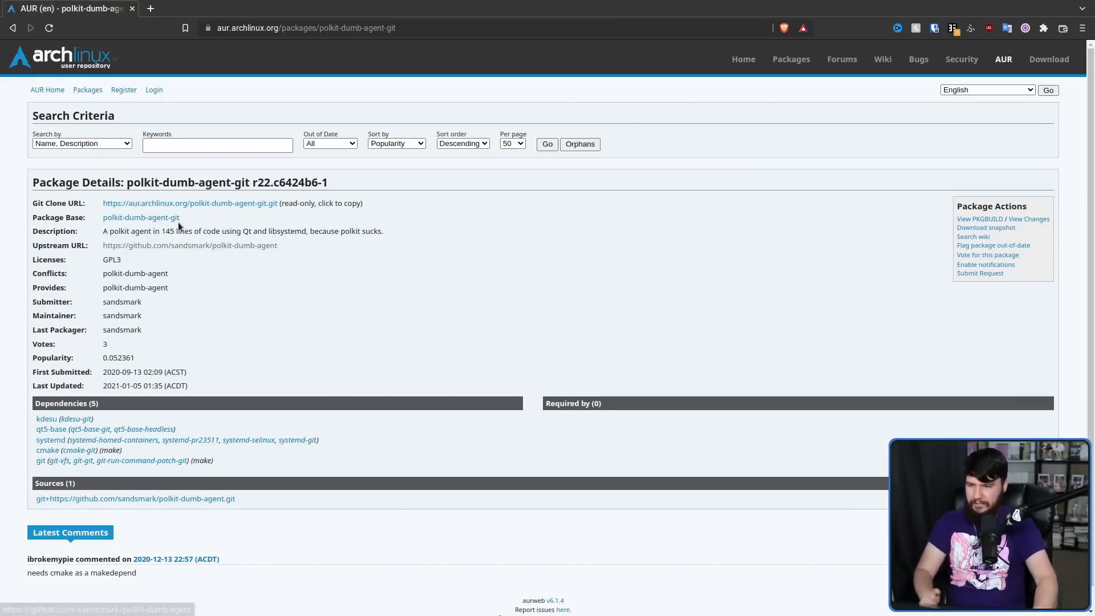
View the polkit-dumb-agent GitHub README, then return to ArchWiki's authentication agents list
click(189, 245)
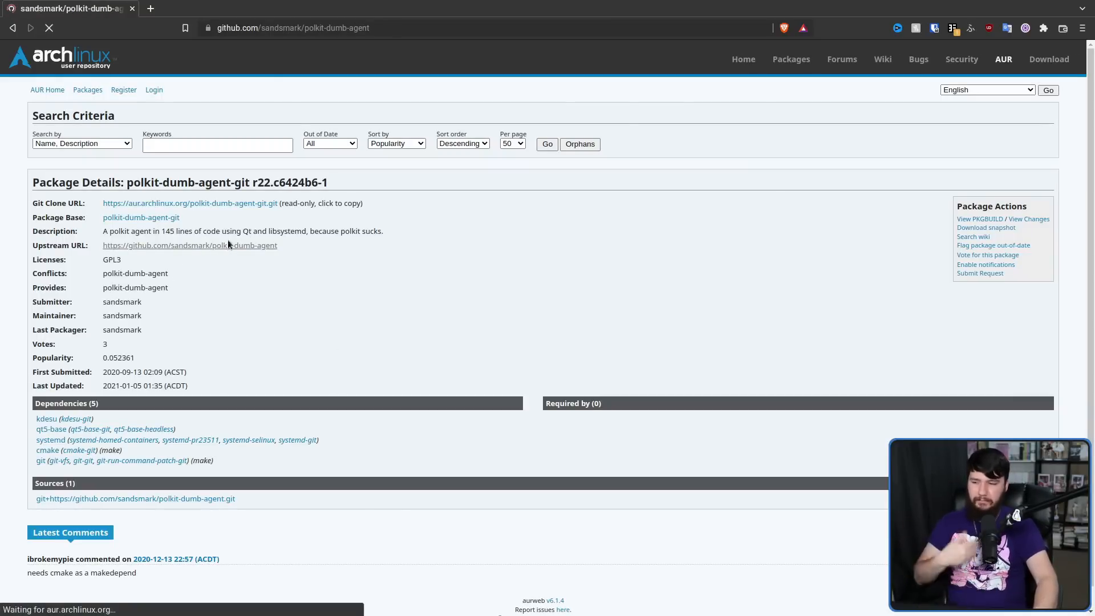
click(189, 246)
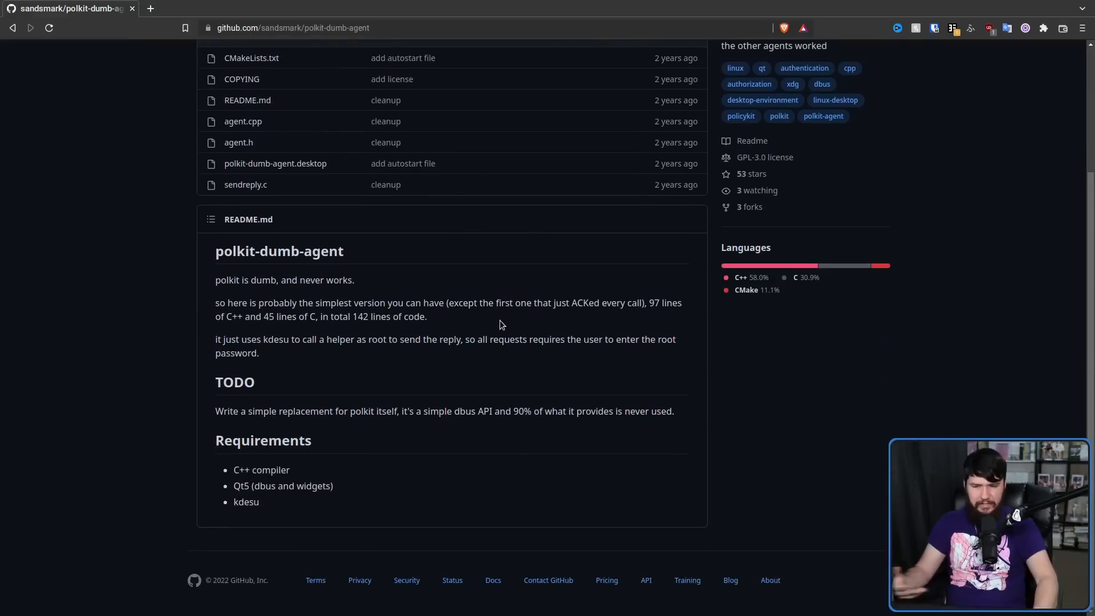
mouse_move(551, 326)
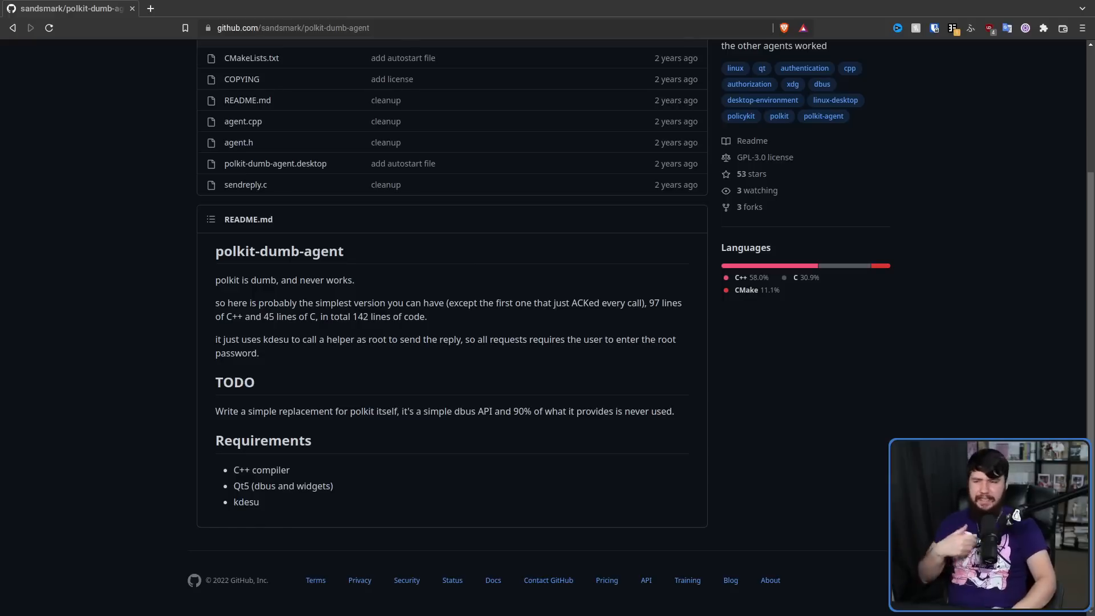
click(12, 28)
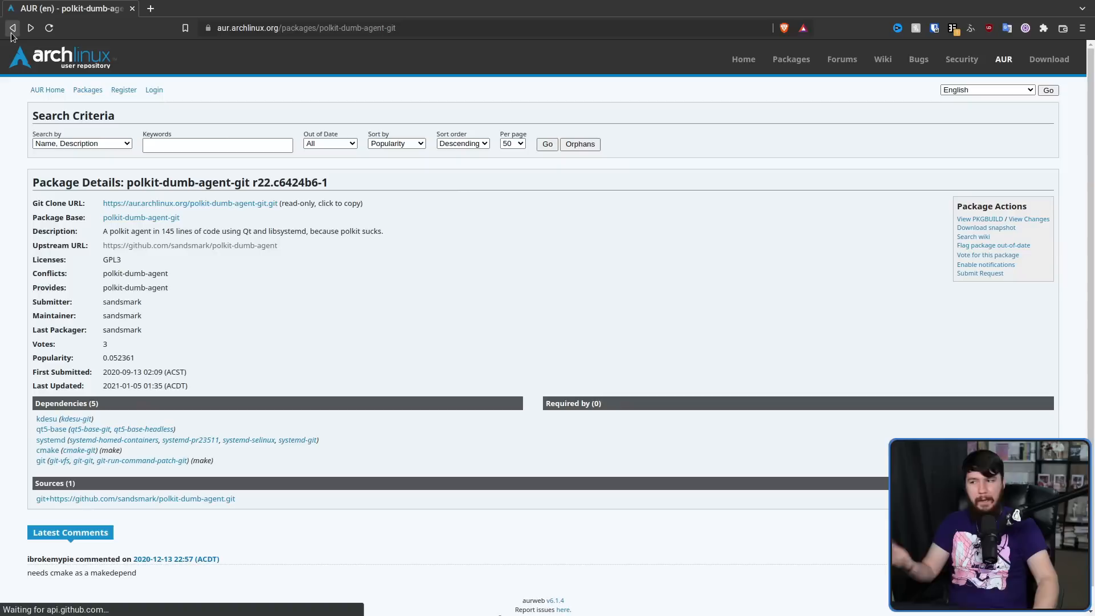
click(12, 28)
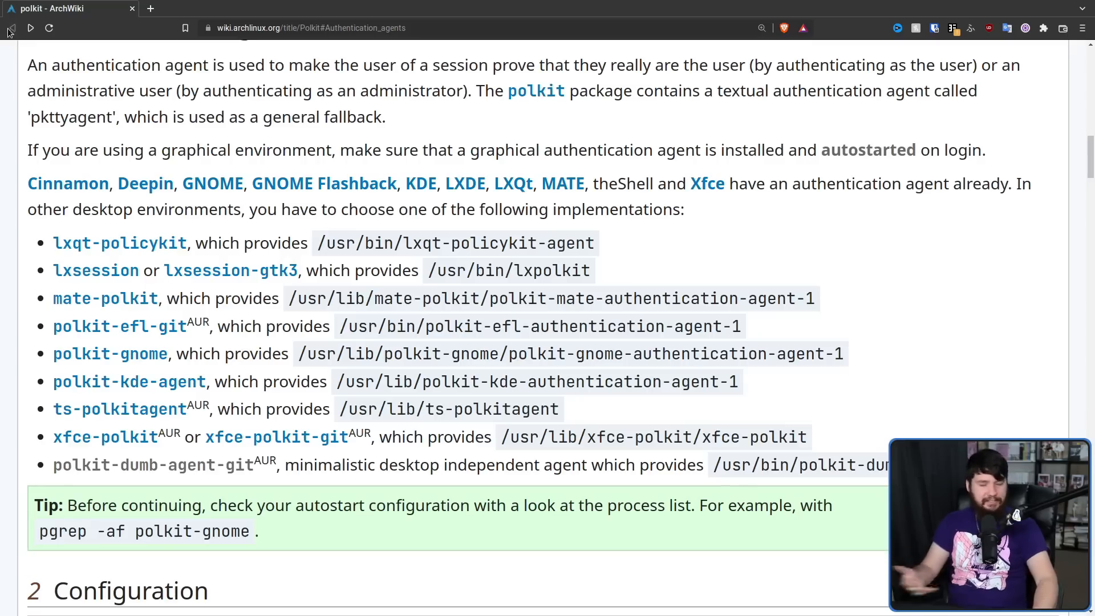
scroll(down, 3)
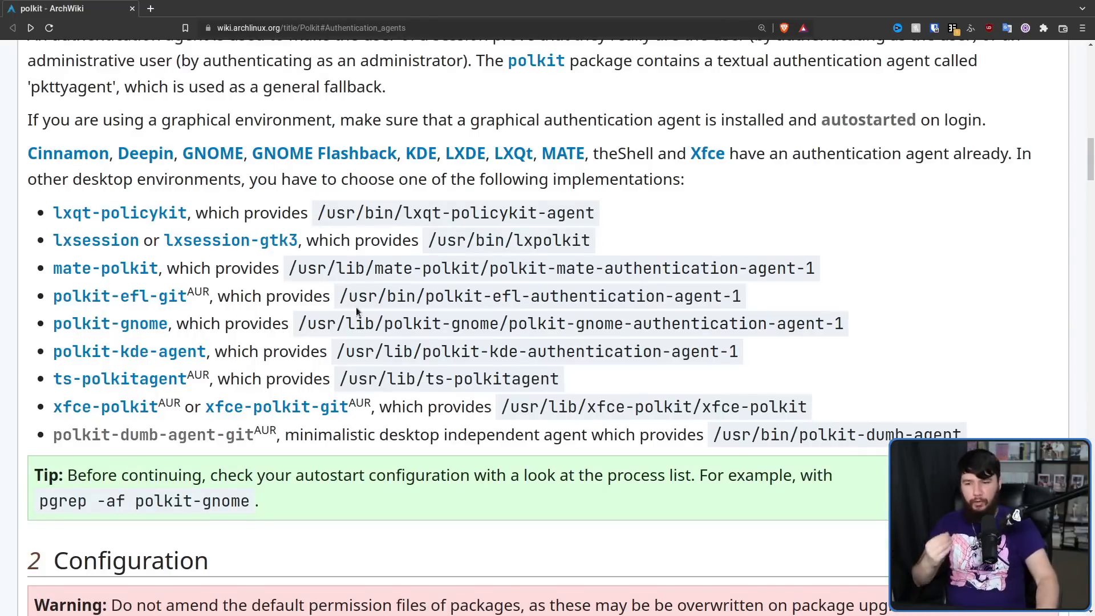
mouse_move(758, 340)
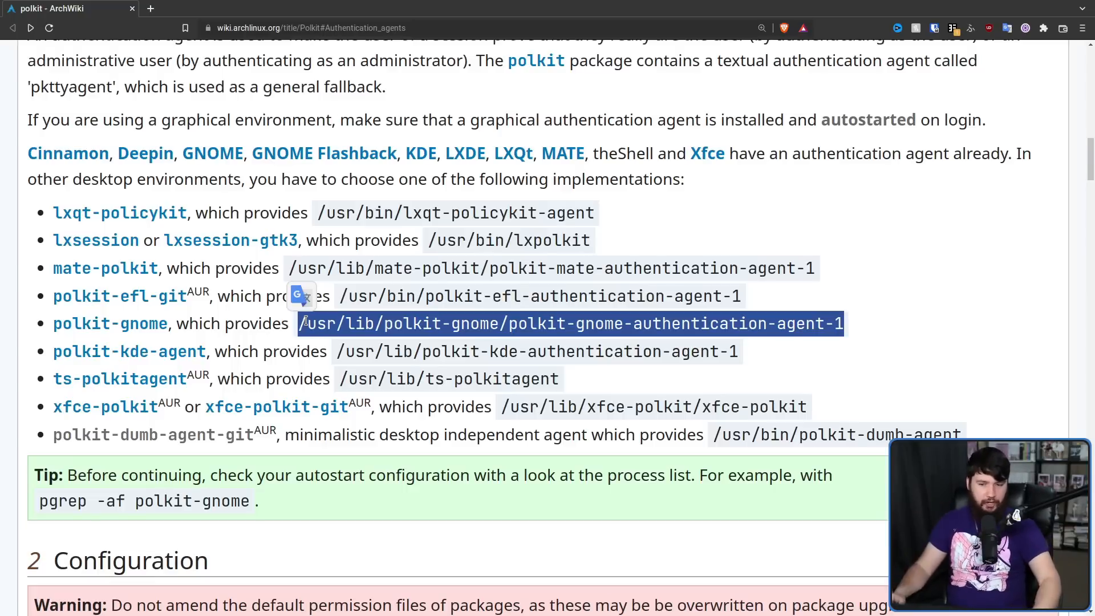
mouse_move(812, 388)
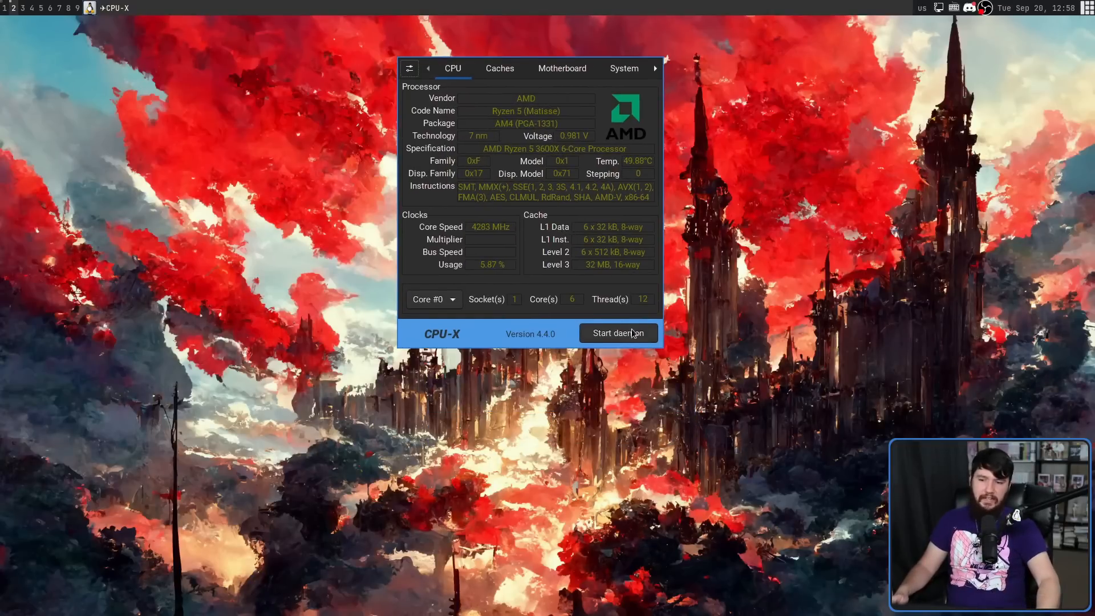
Request the CPU-X daemon start and dismiss the graphical authentication prompt
click(617, 333)
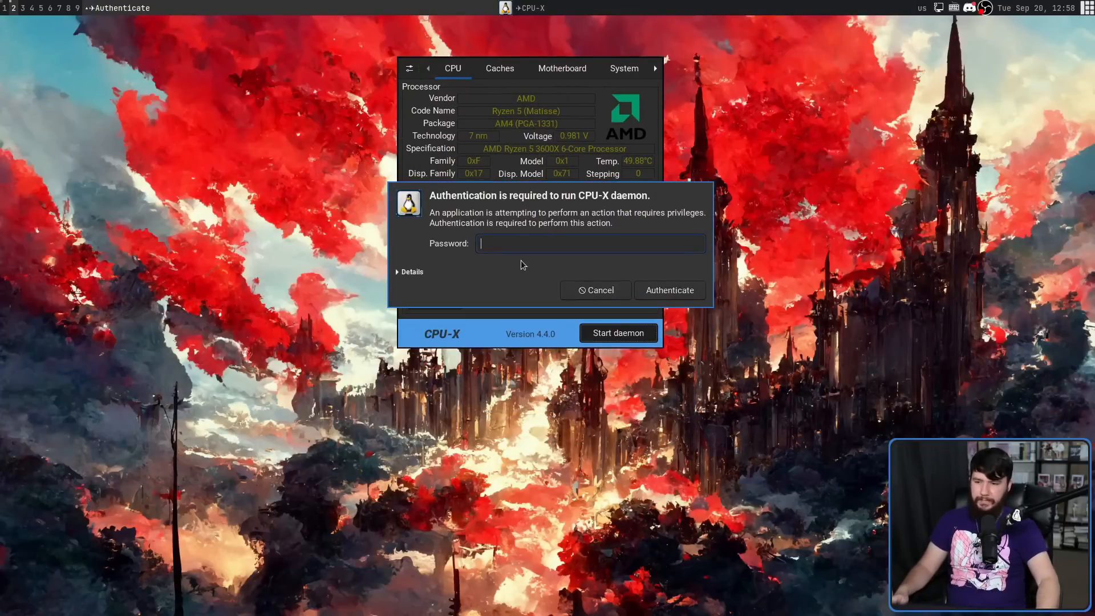
click(669, 289)
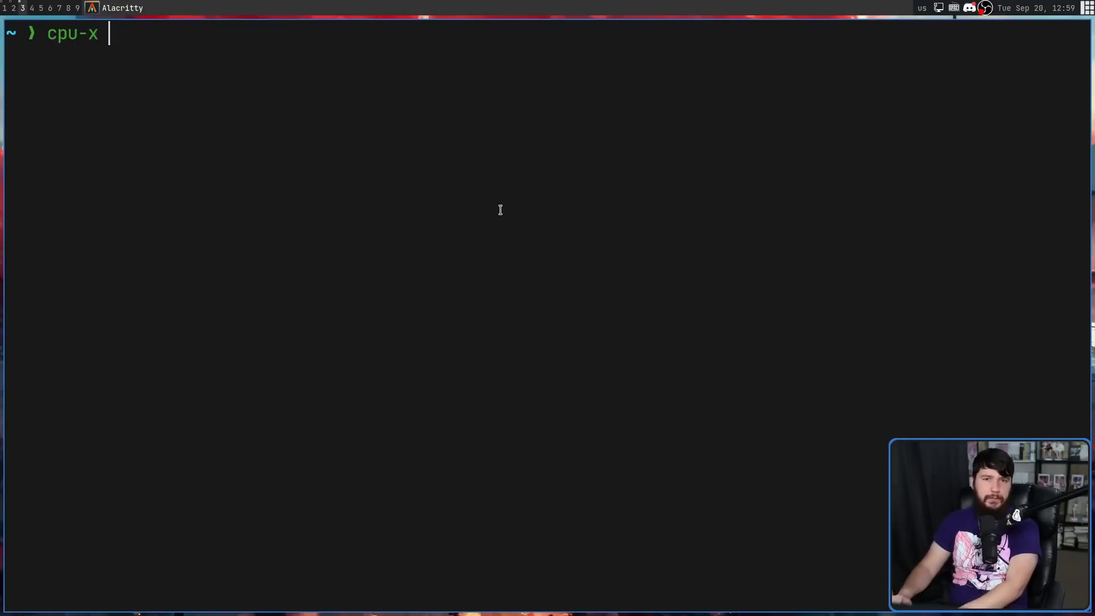
Run 'cpu-x -d' and focus the Password field of the graphical authentication dialog
text( -d)
key(Return)
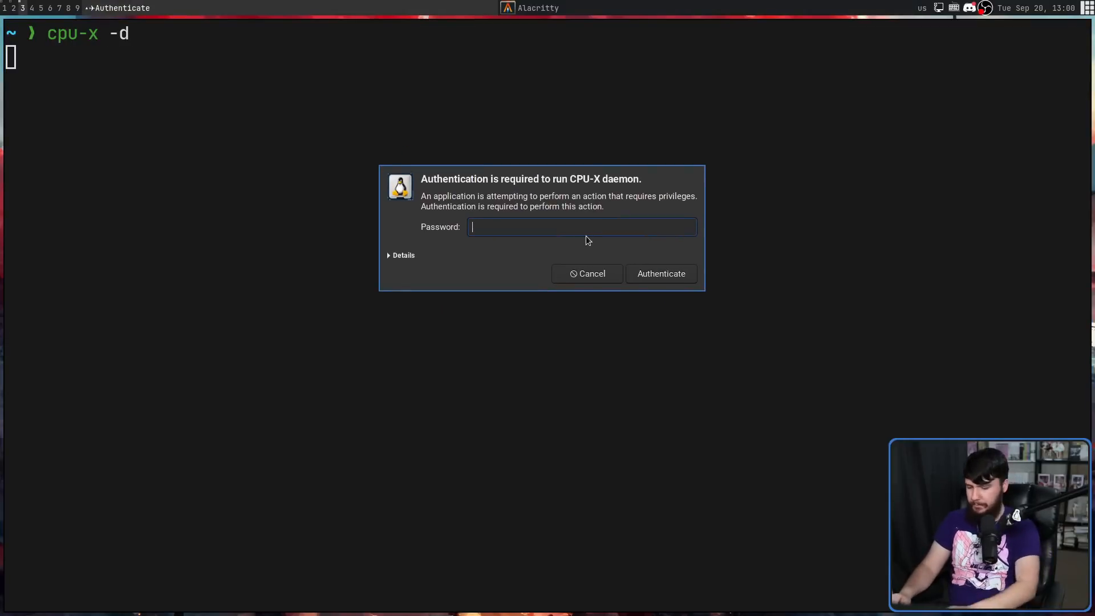
click(660, 273)
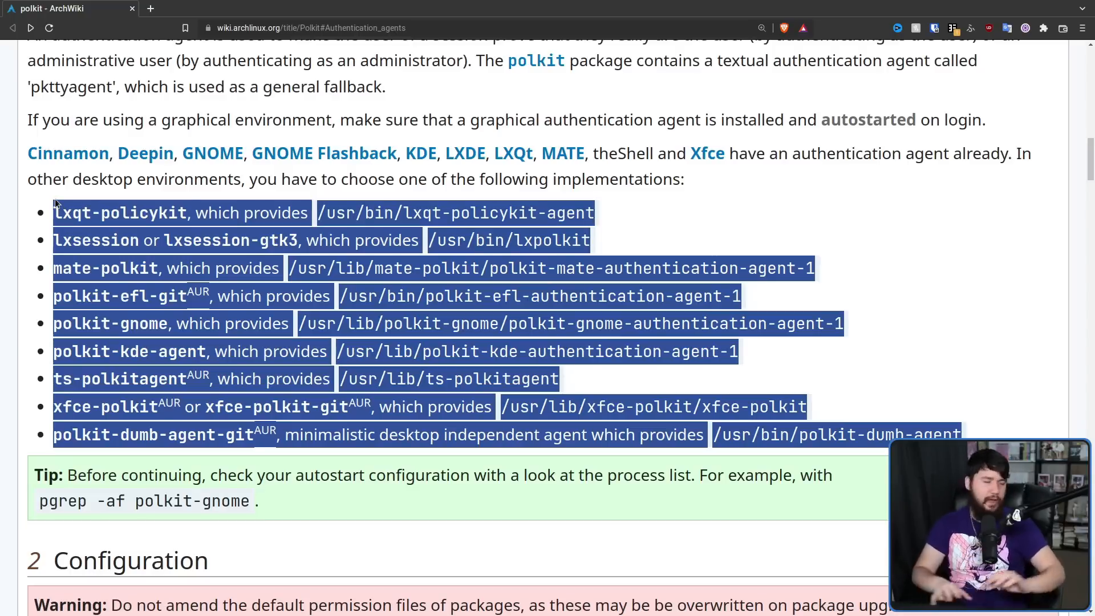
mouse_move(862, 298)
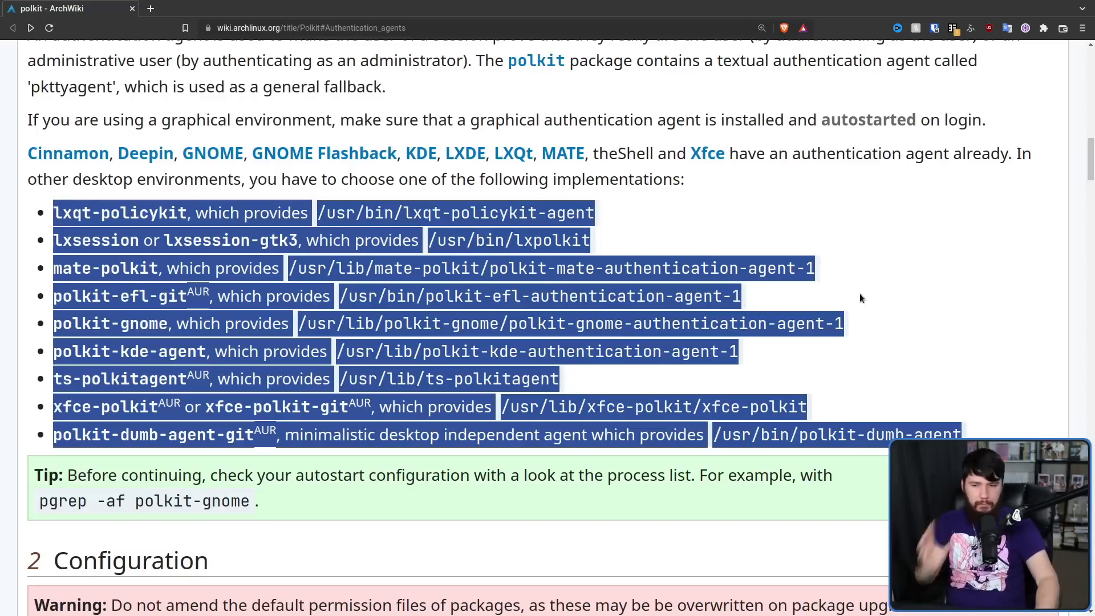
click(821, 268)
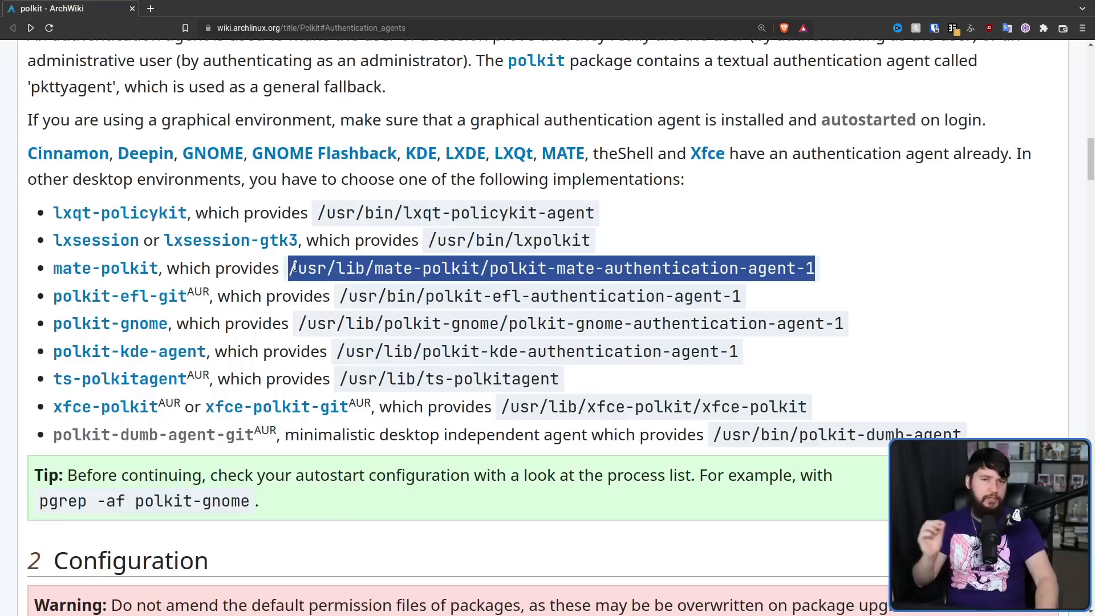
click(552, 268)
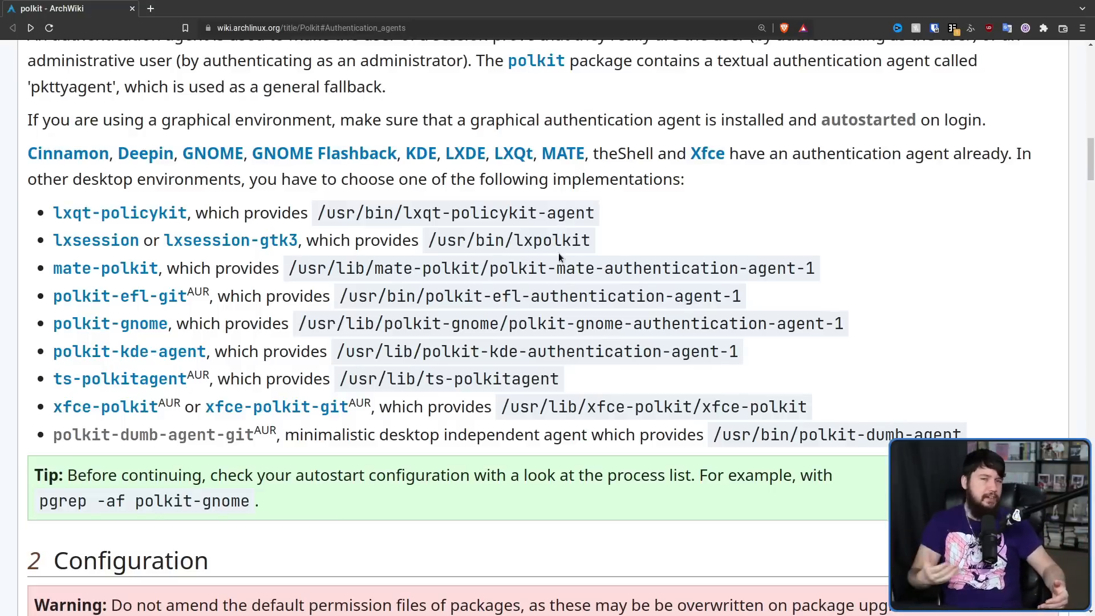
mouse_move(672, 229)
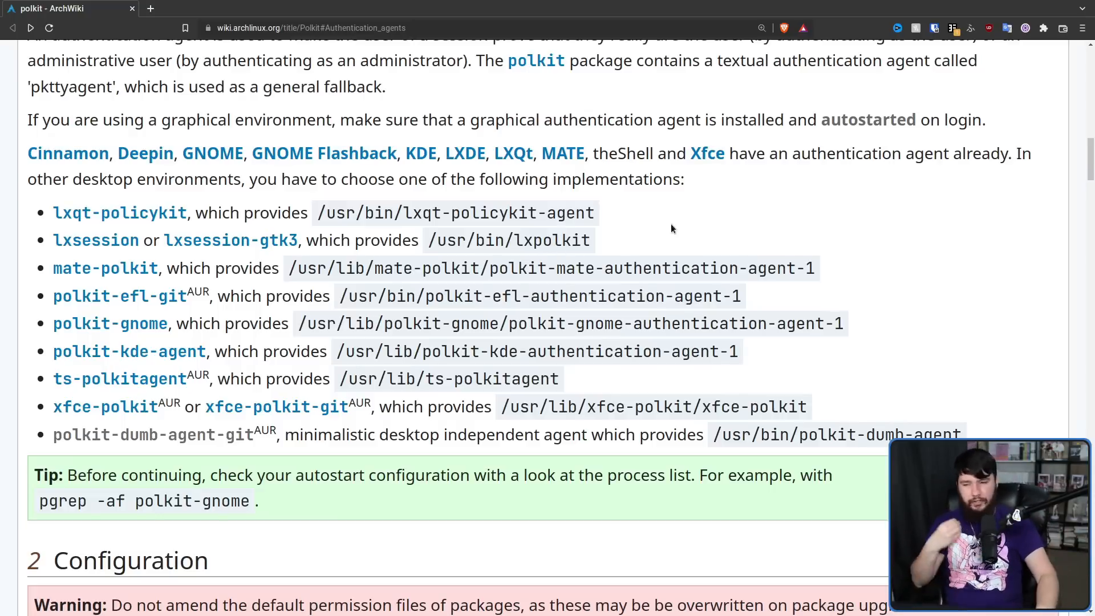
mouse_move(733, 240)
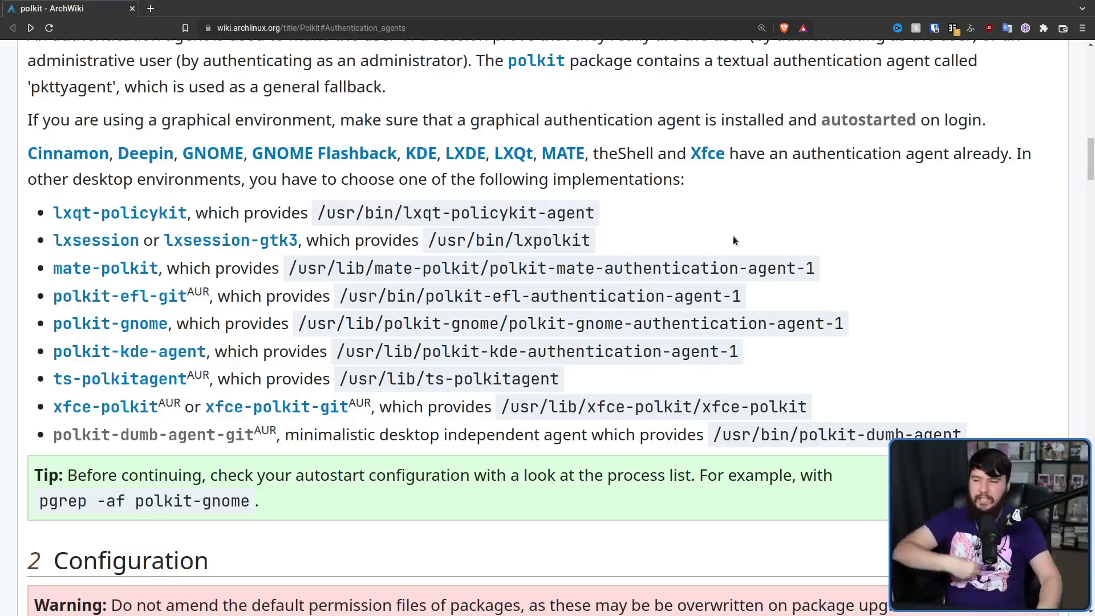
mouse_move(742, 225)
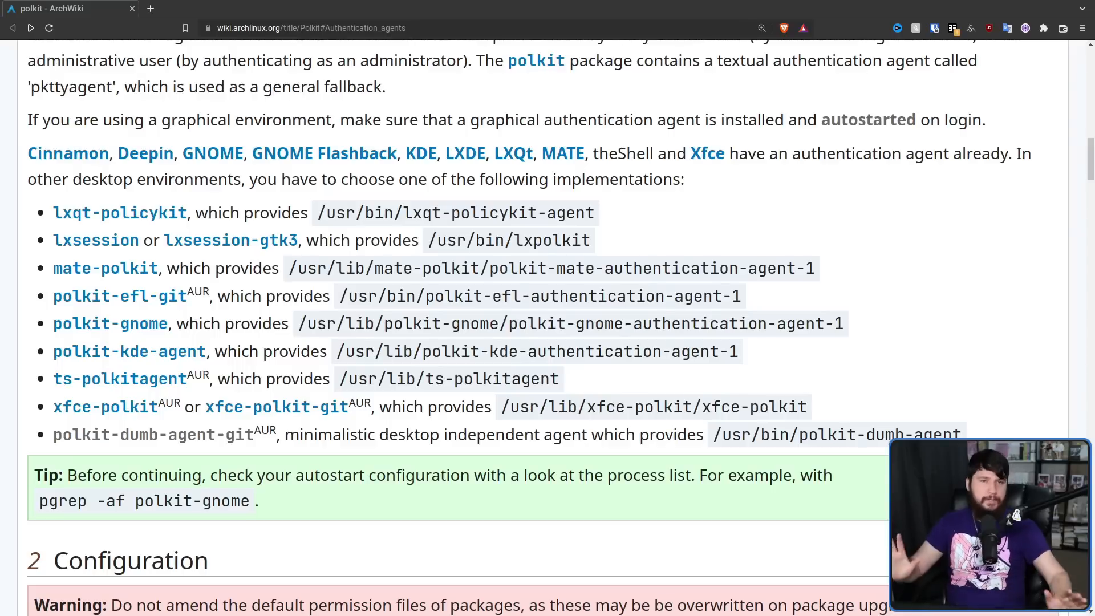
mouse_move(786, 85)
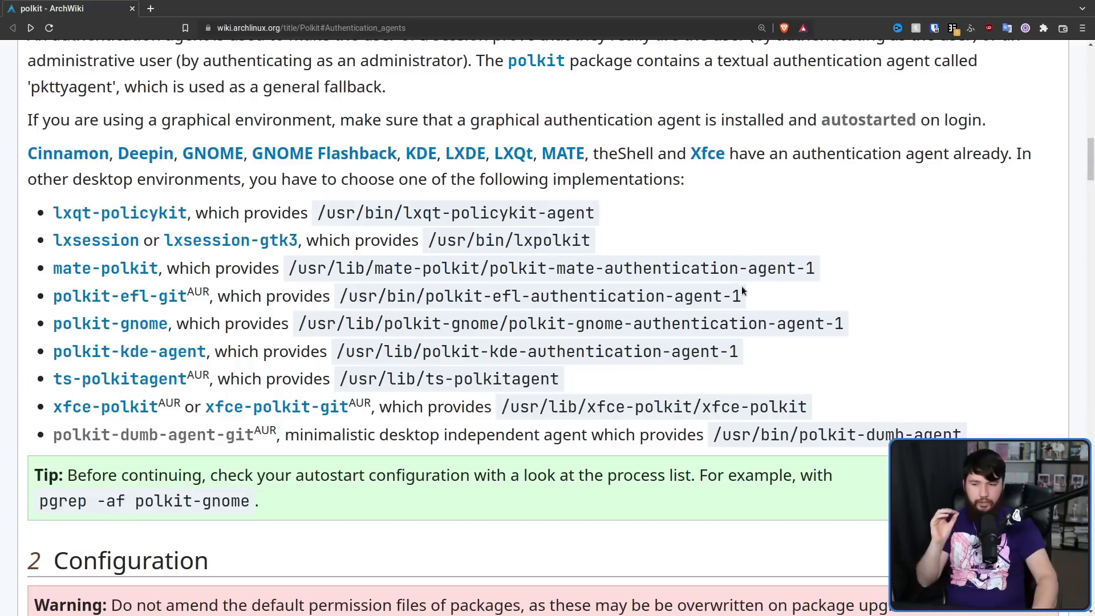
mouse_move(731, 229)
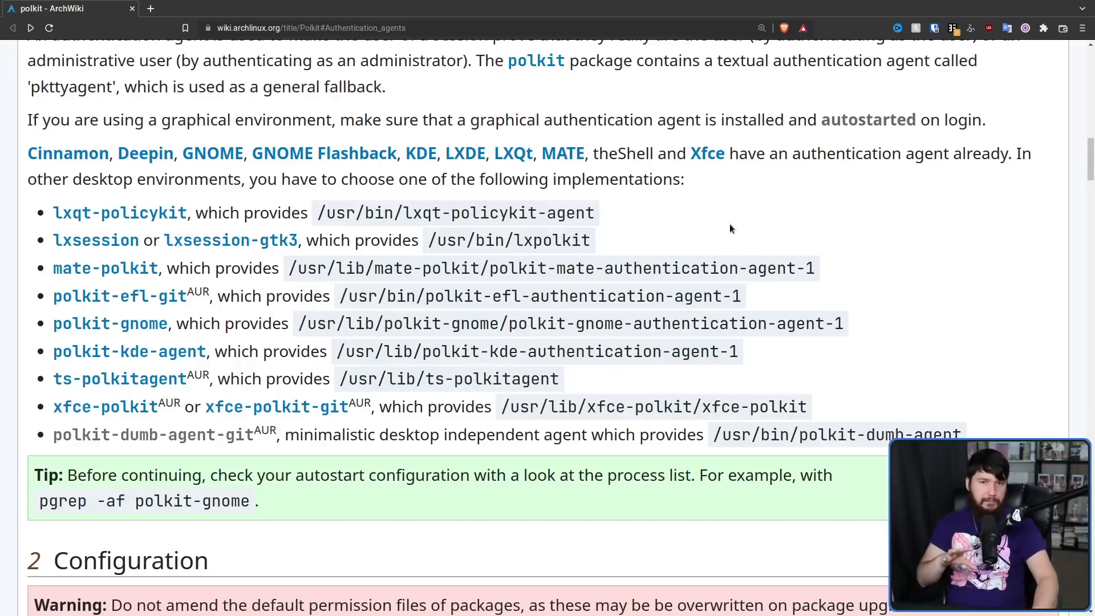
mouse_move(735, 229)
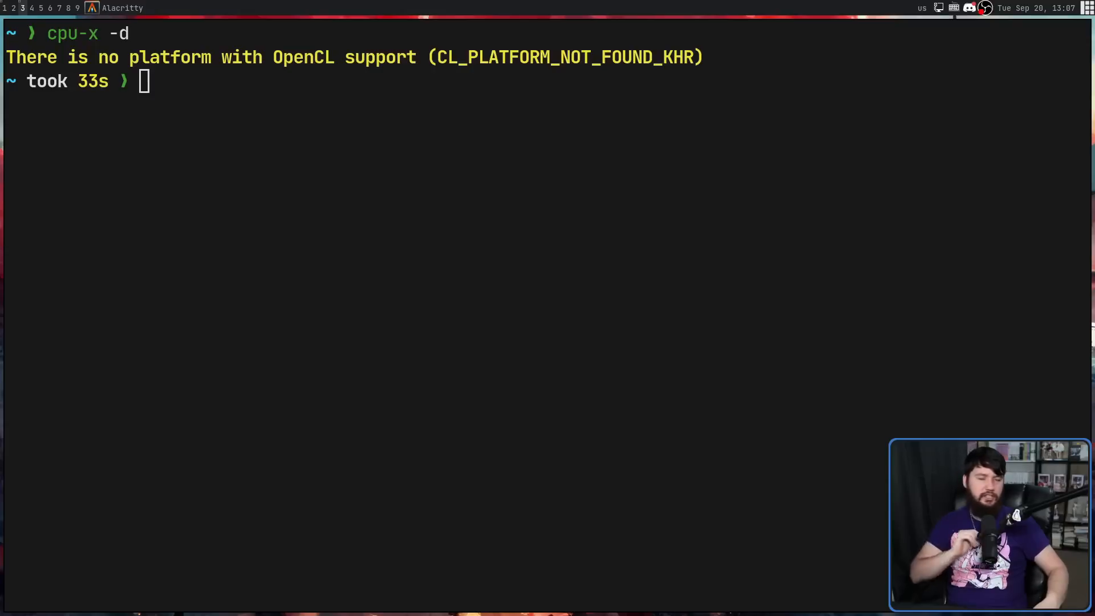
mouse_move(307, 389)
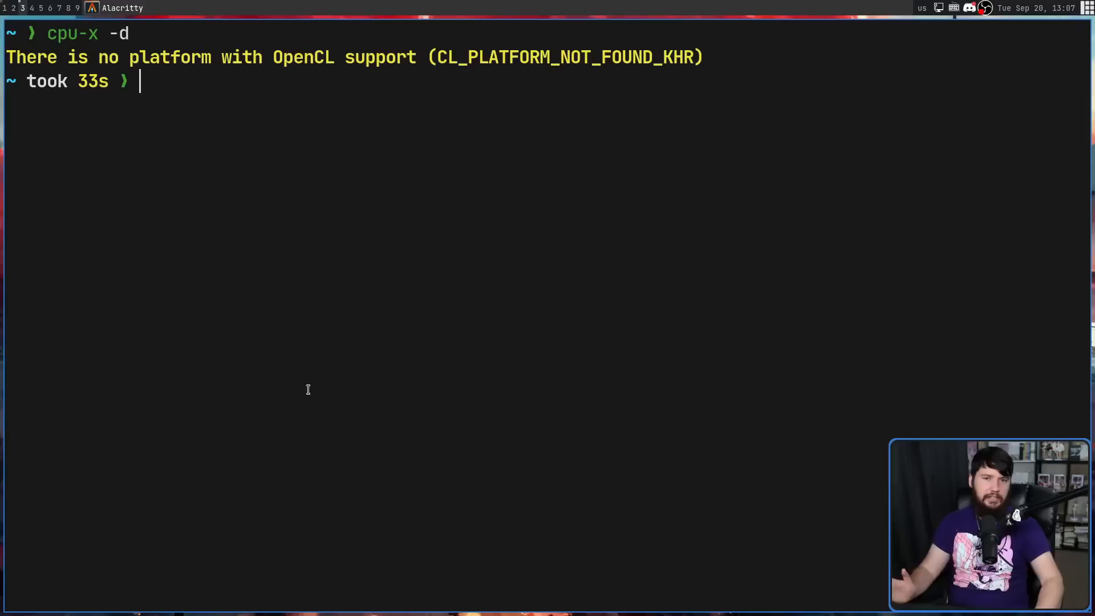
mouse_move(578, 321)
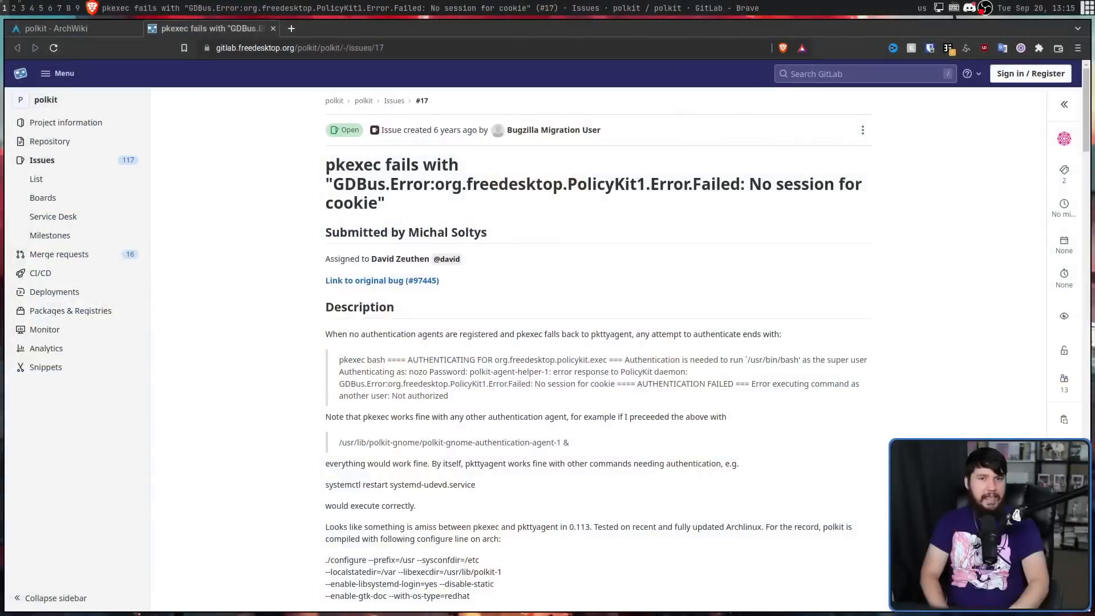
Scroll through the description of polkit issue #17 on GitLab
scroll(down, 3)
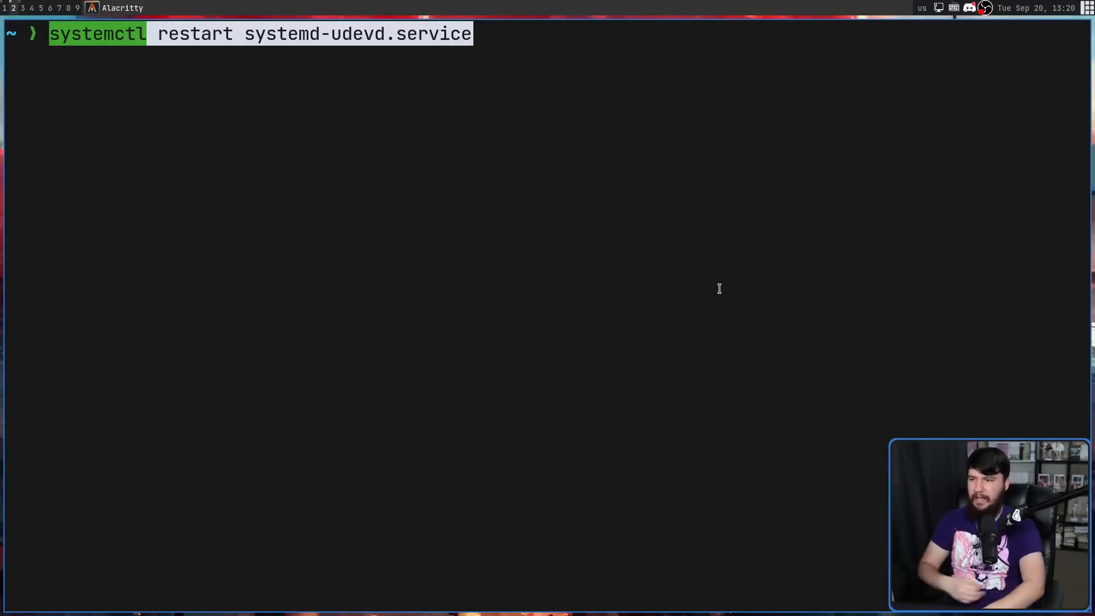
Run 'systemctl restart systemd-udevd.service' to trigger polkit's text password prompt
key(Return)
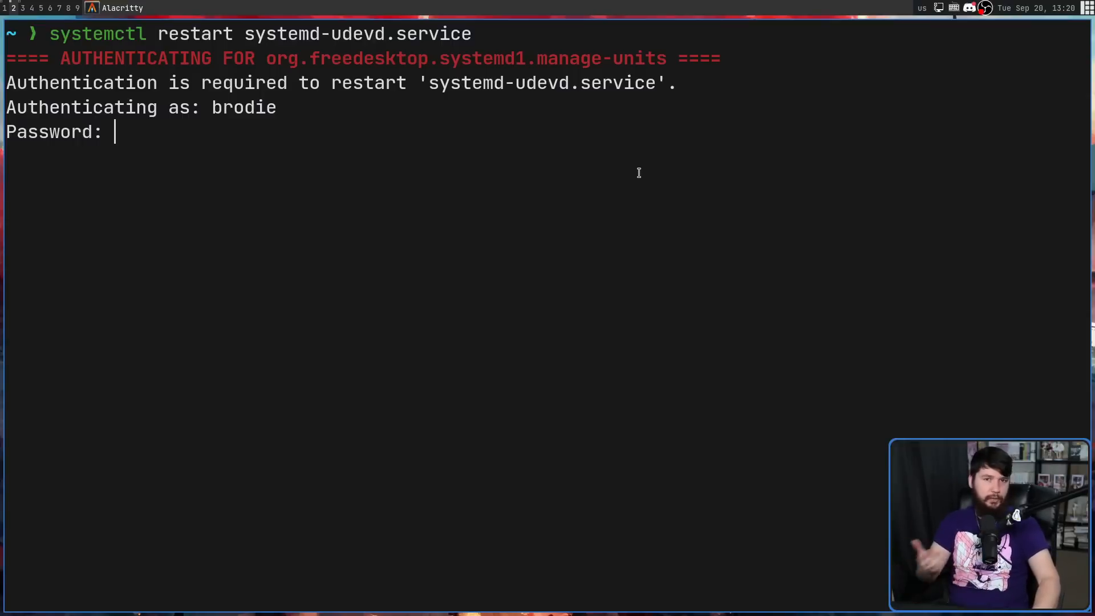
mouse_move(729, 230)
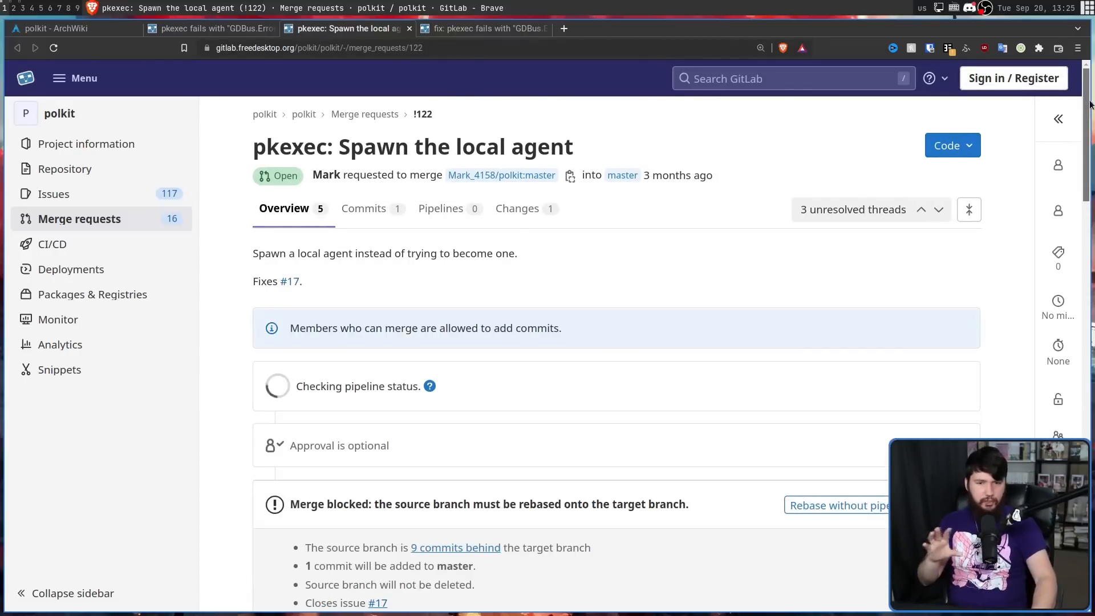
Compare merge requests !122 and !59, ending on !59's comments confirming the fix works
scroll(down, 3)
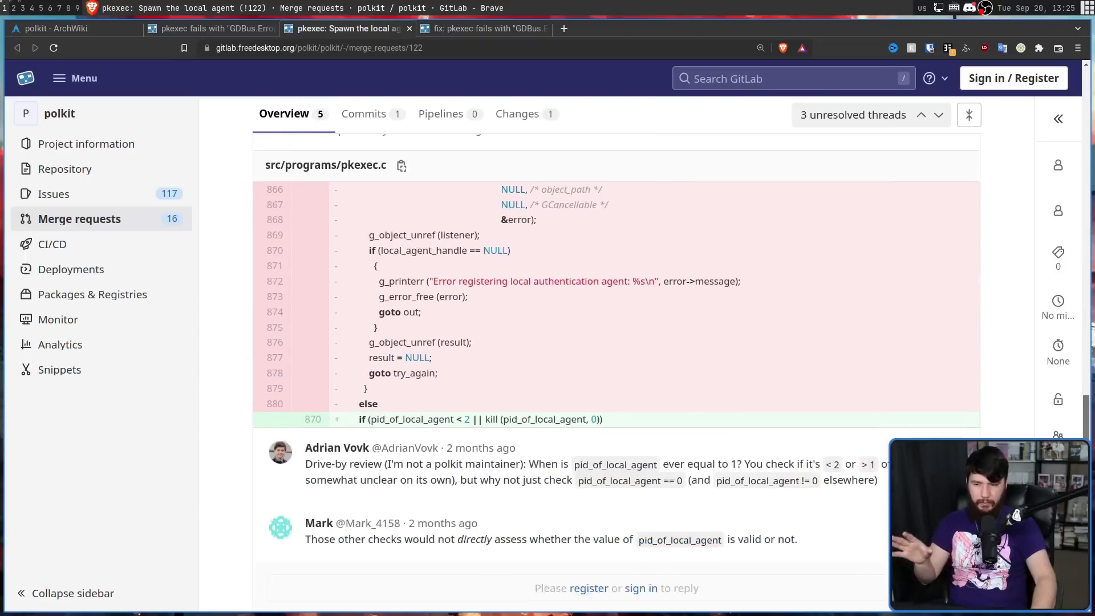
scroll(up, 3)
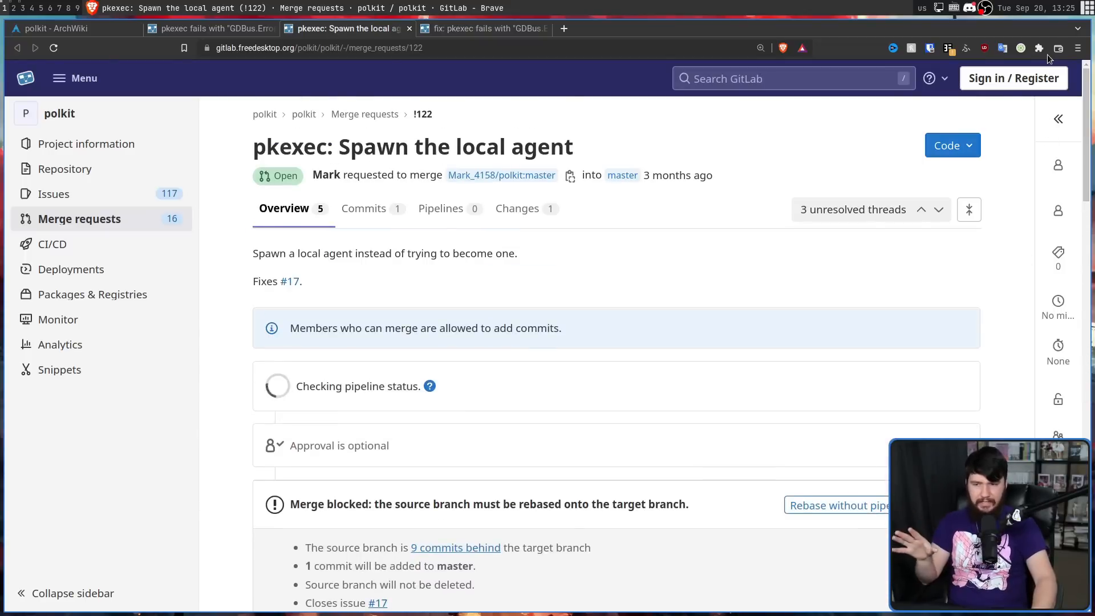
mouse_move(485, 29)
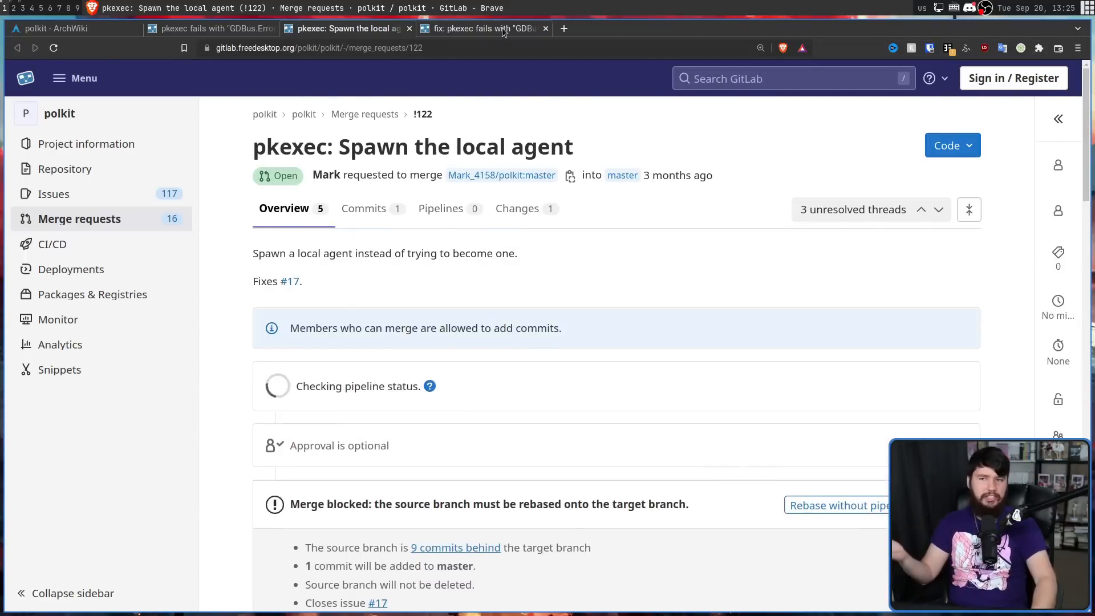
click(482, 28)
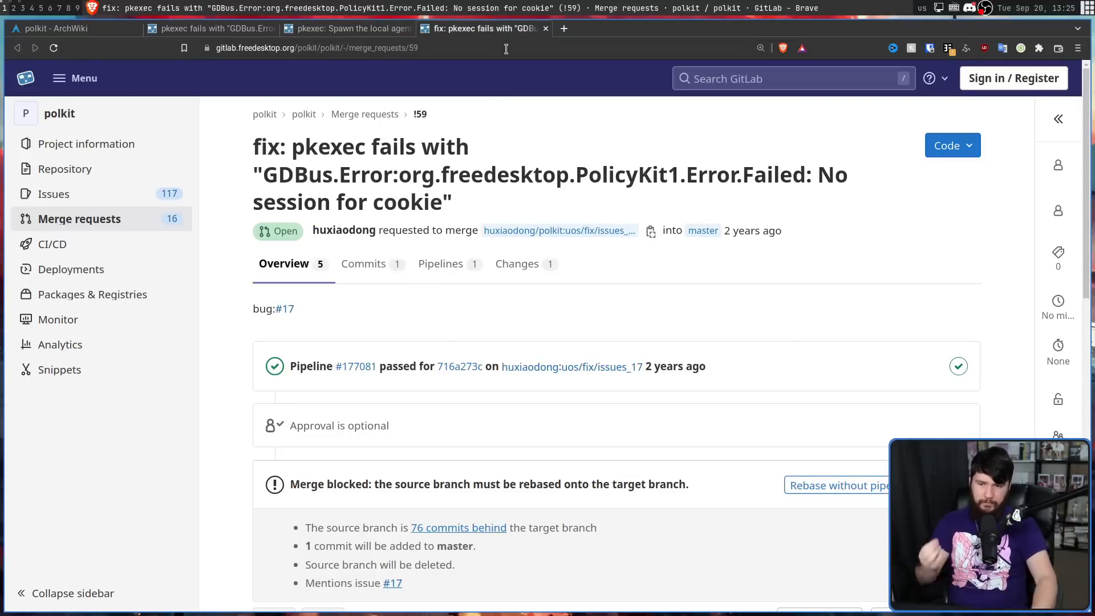
mouse_move(972, 198)
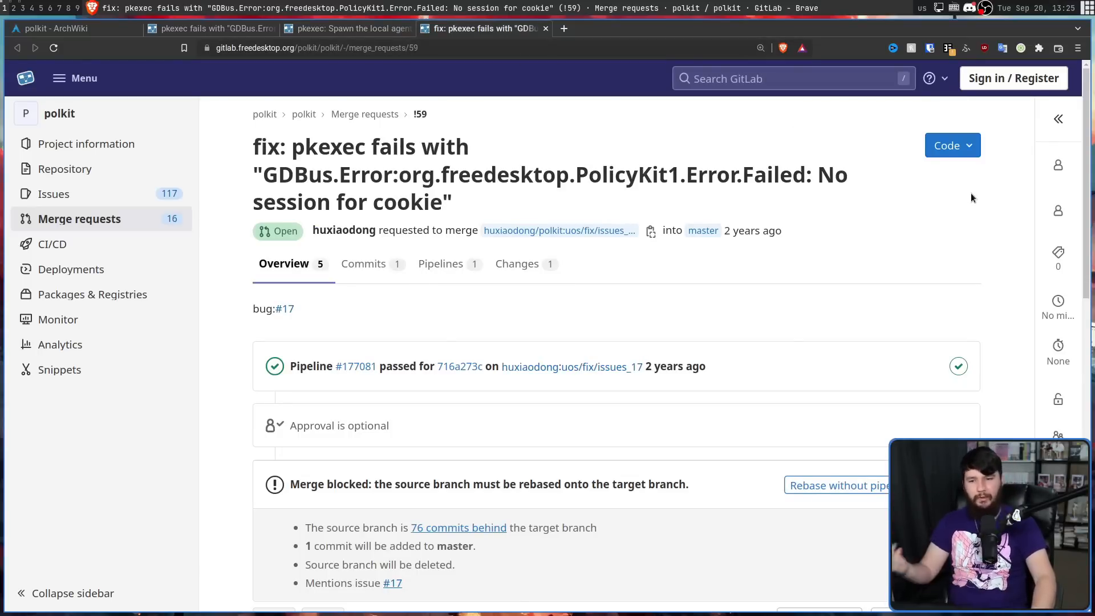
scroll(down, 3)
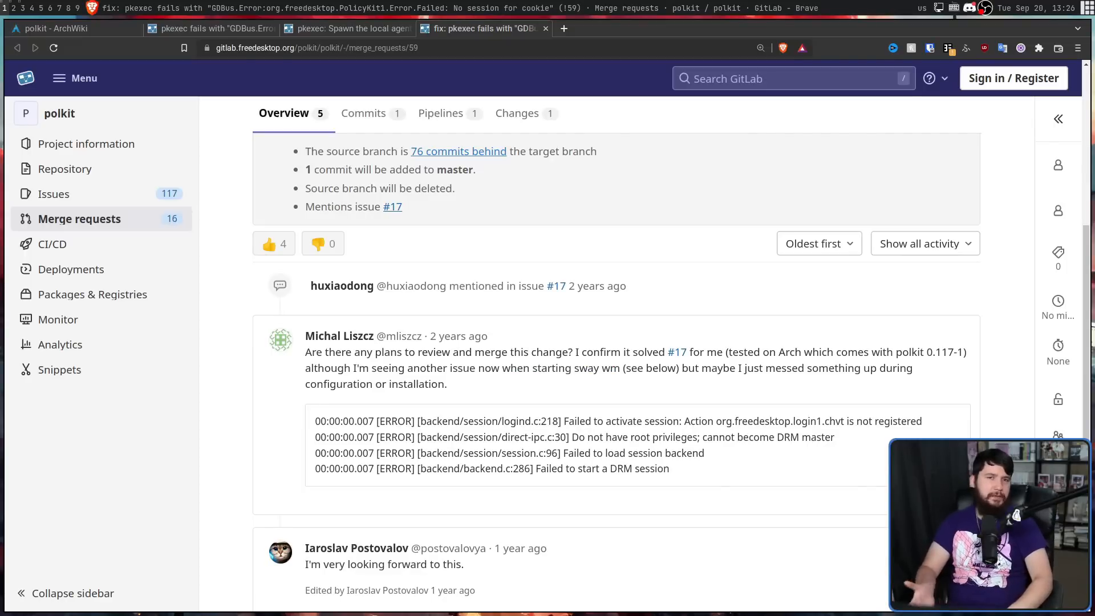
mouse_move(400, 75)
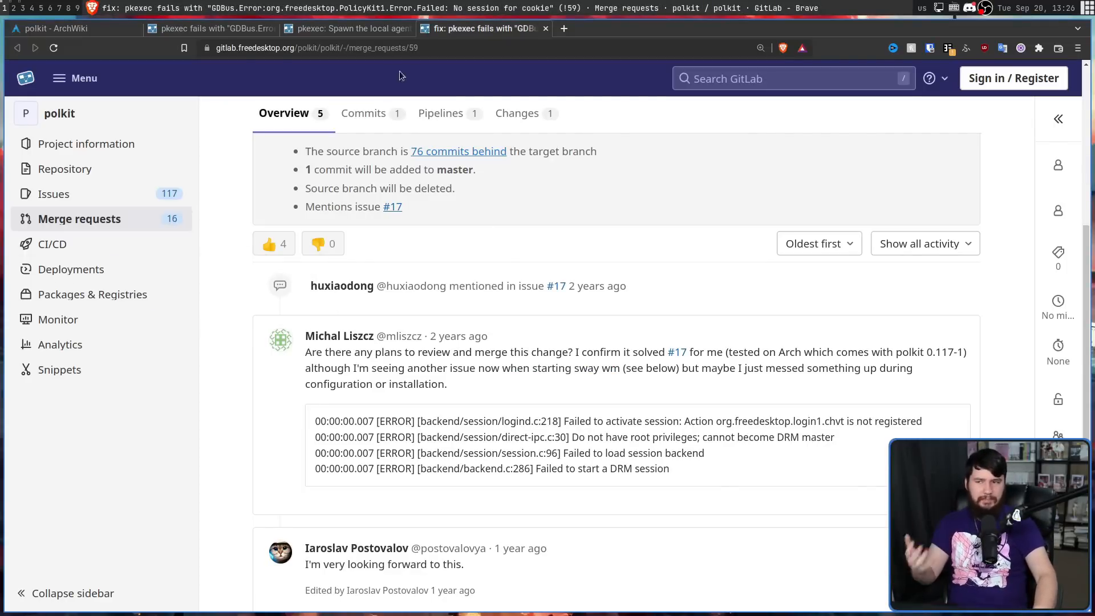
click(344, 28)
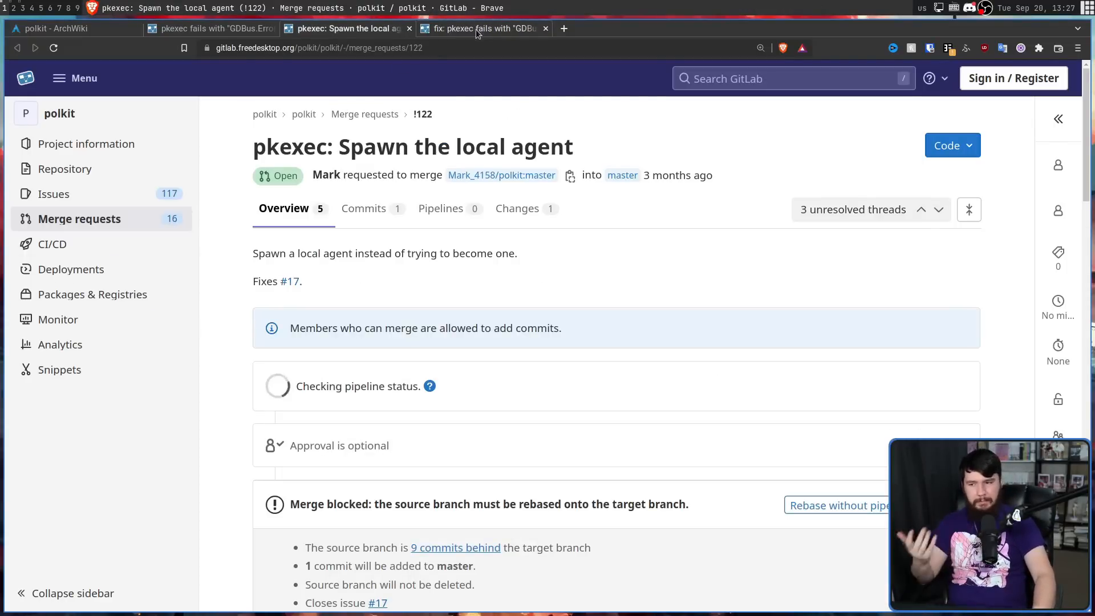
click(482, 28)
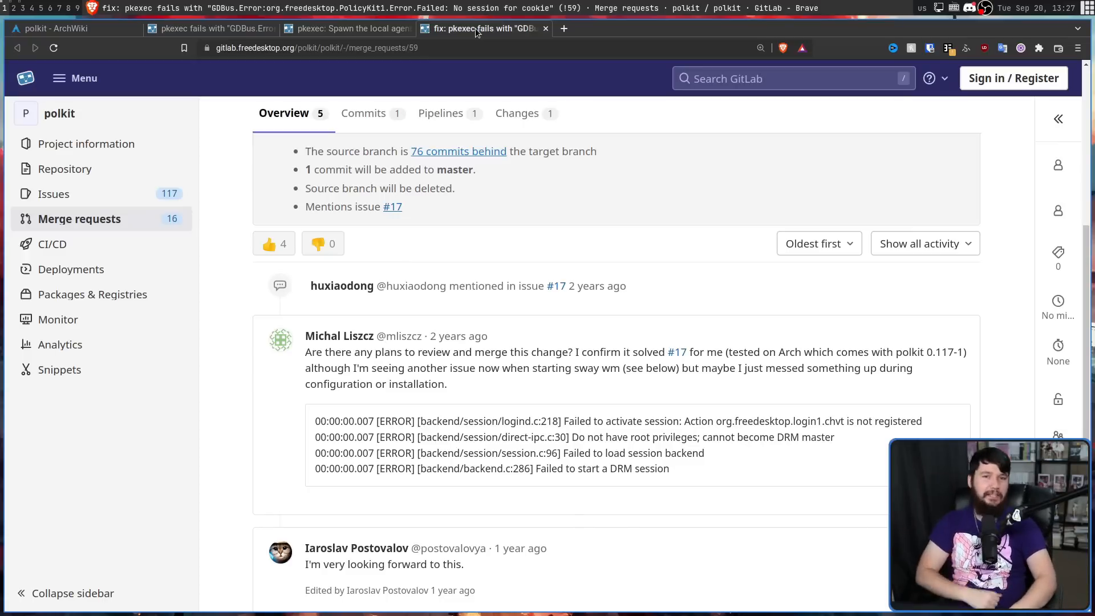
scroll(down, 3)
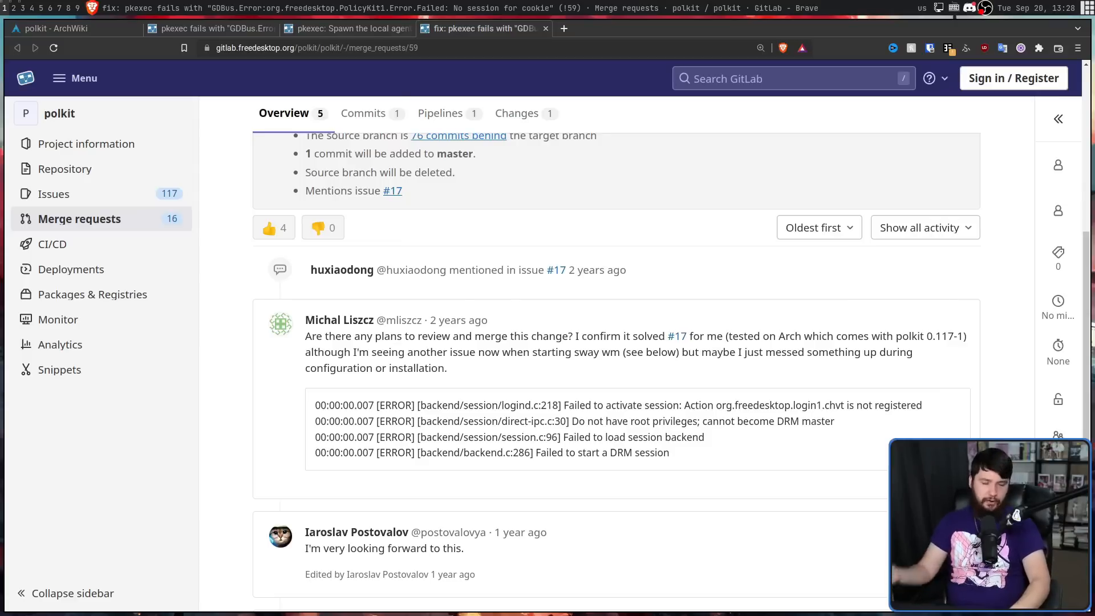